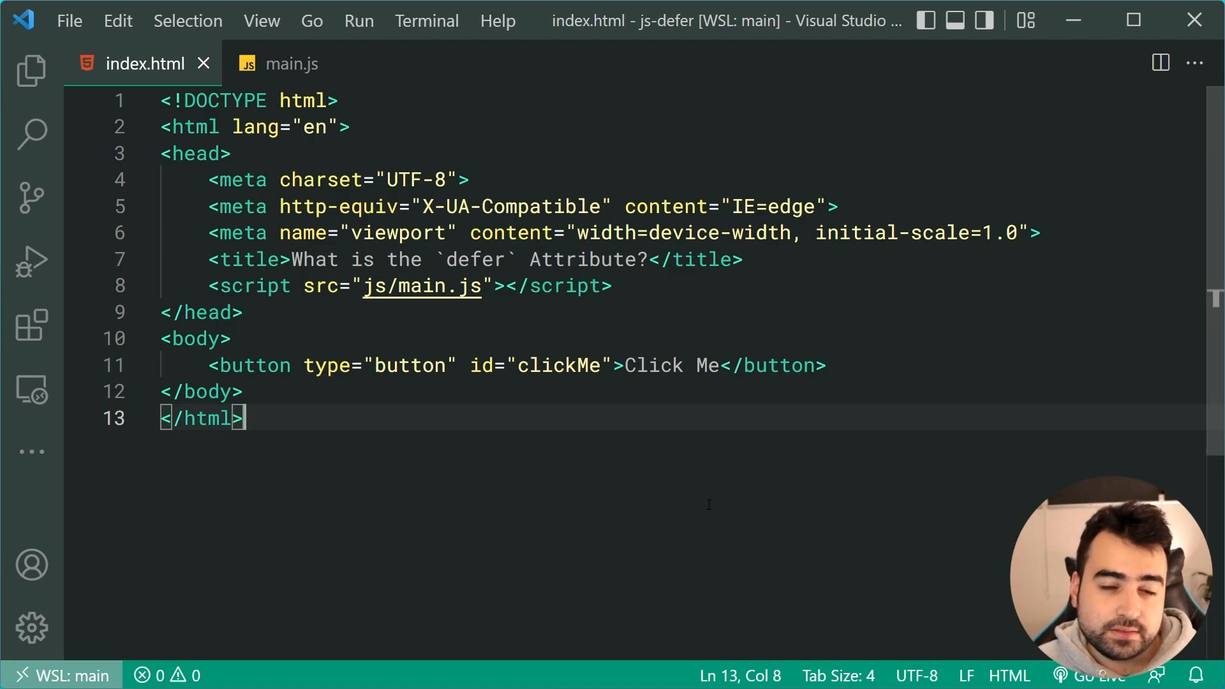
# Step: Compare main.js against index.html to trace the addEventListener-on-null TypeError
pyautogui.click(827, 365)
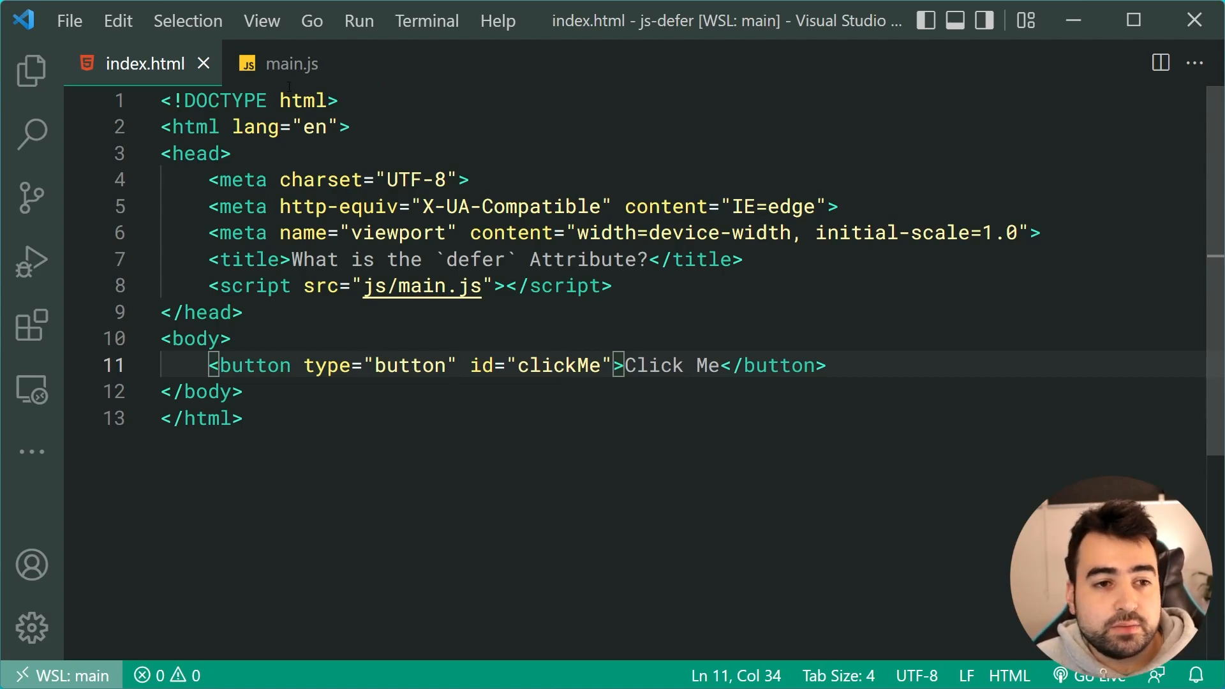
pyautogui.click(289, 63)
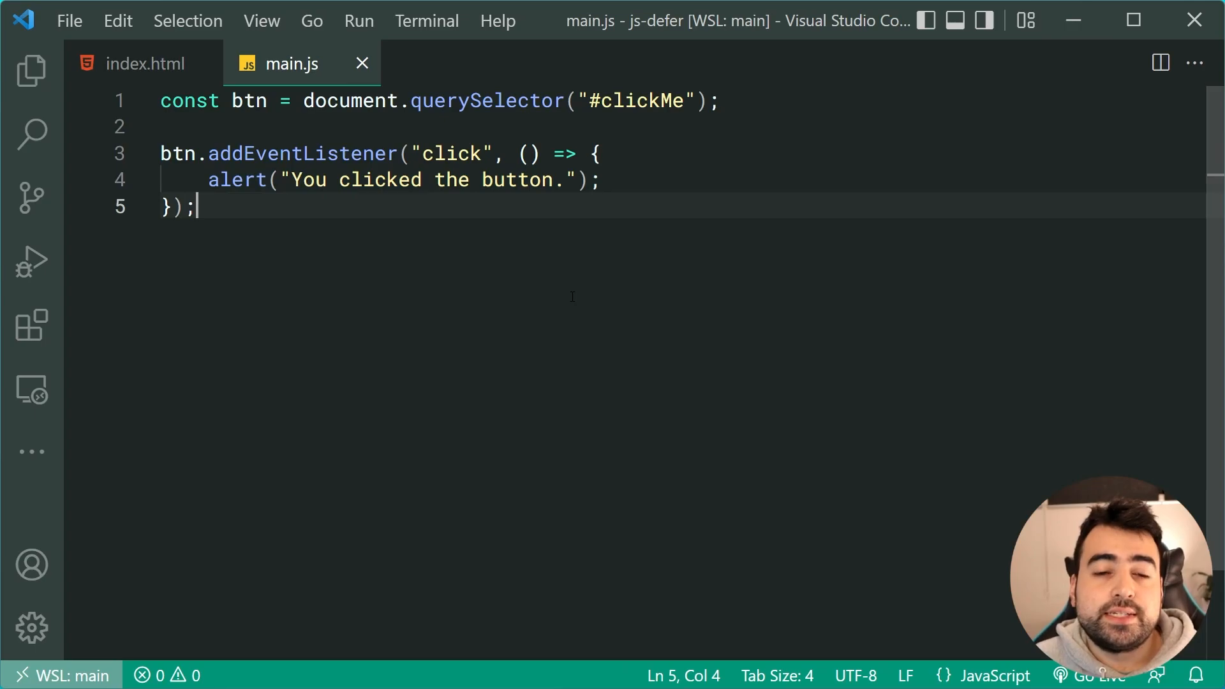
pyautogui.moveTo(31, 71)
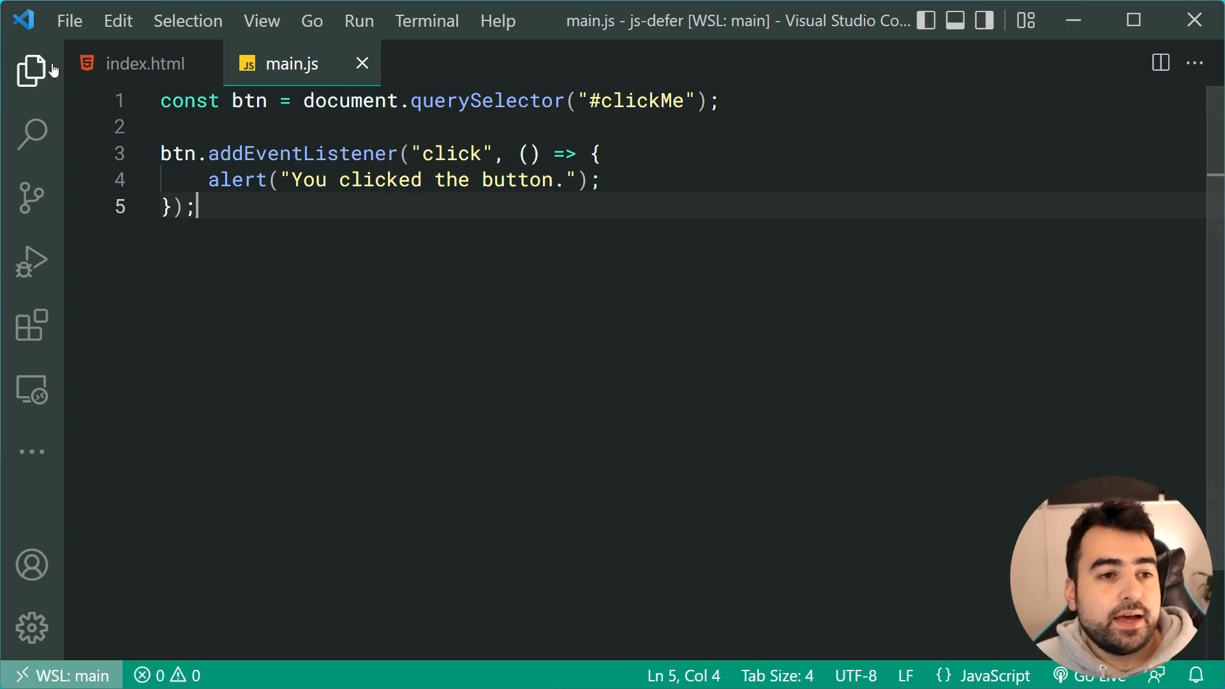
pyautogui.click(145, 64)
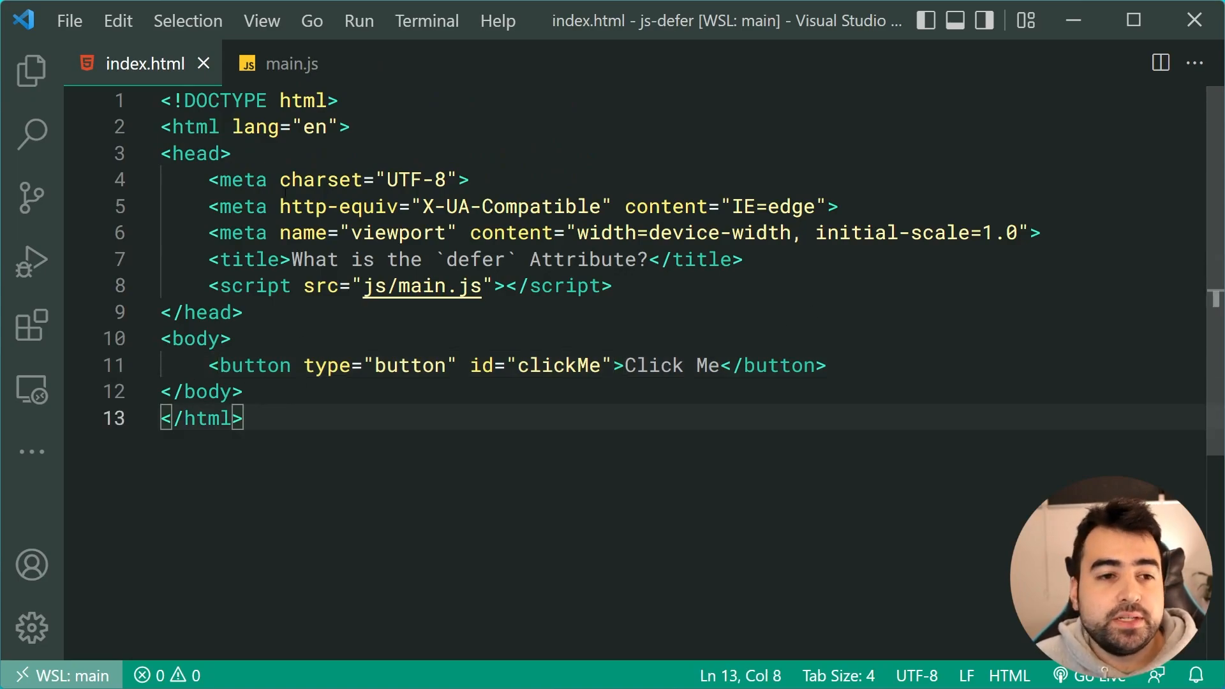
pyautogui.click(289, 64)
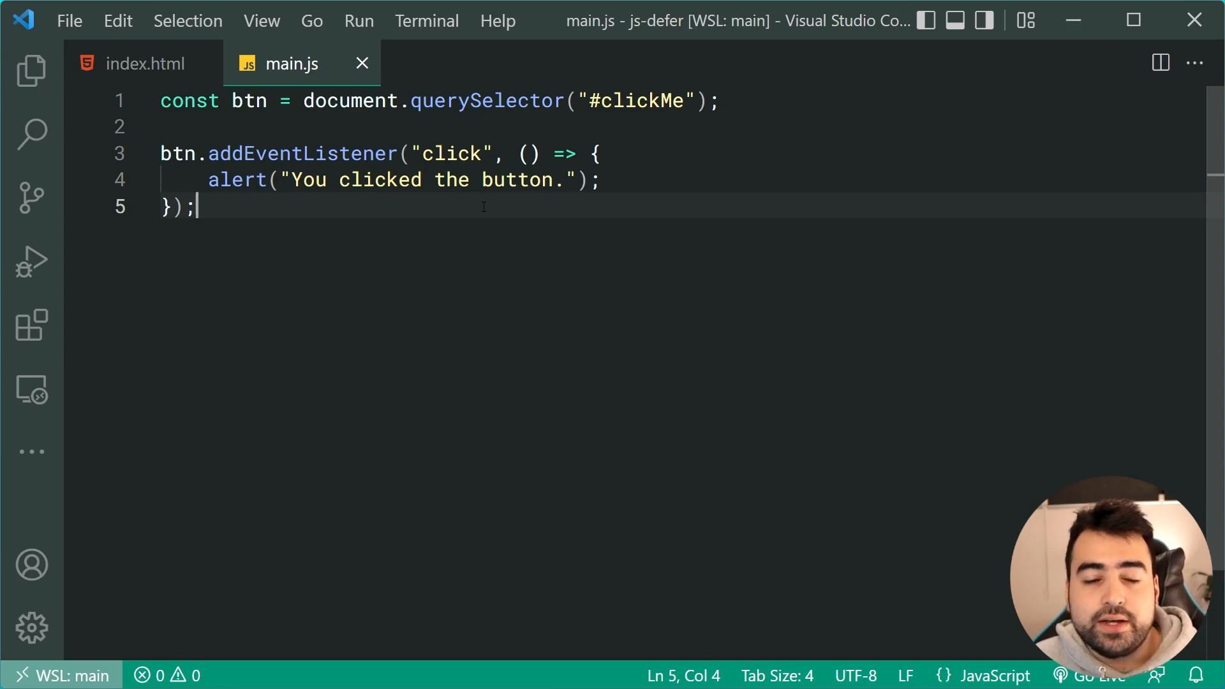
pyautogui.moveTo(144, 64)
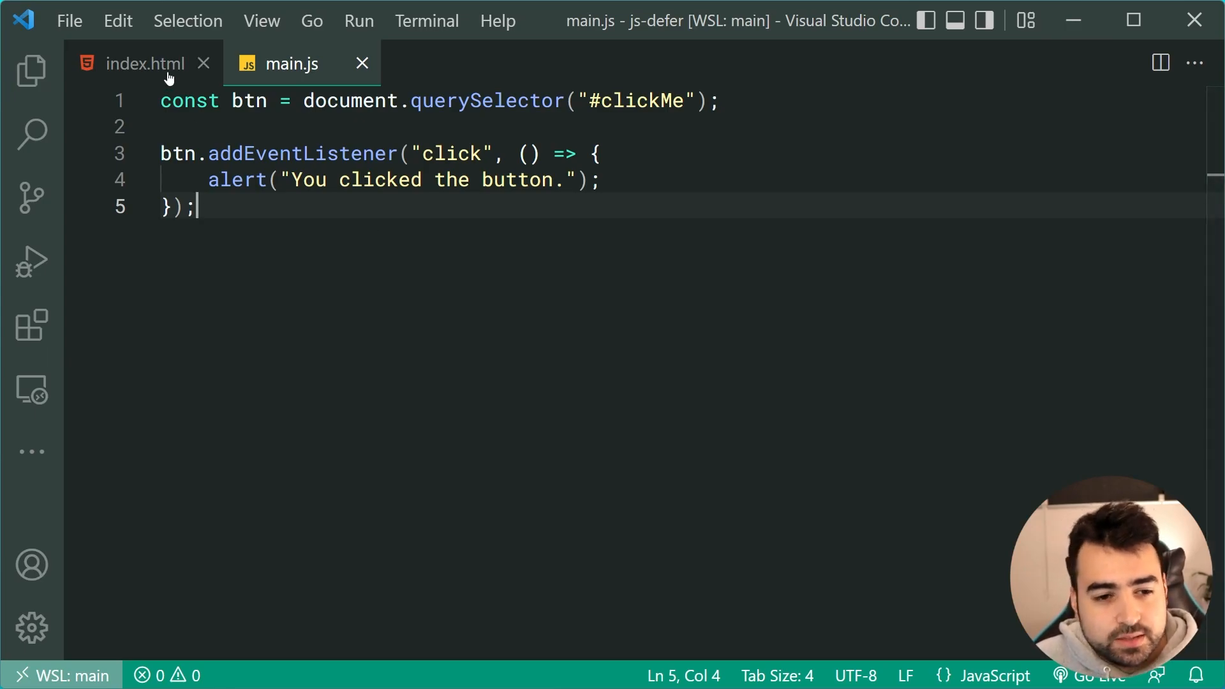
pyautogui.click(143, 64)
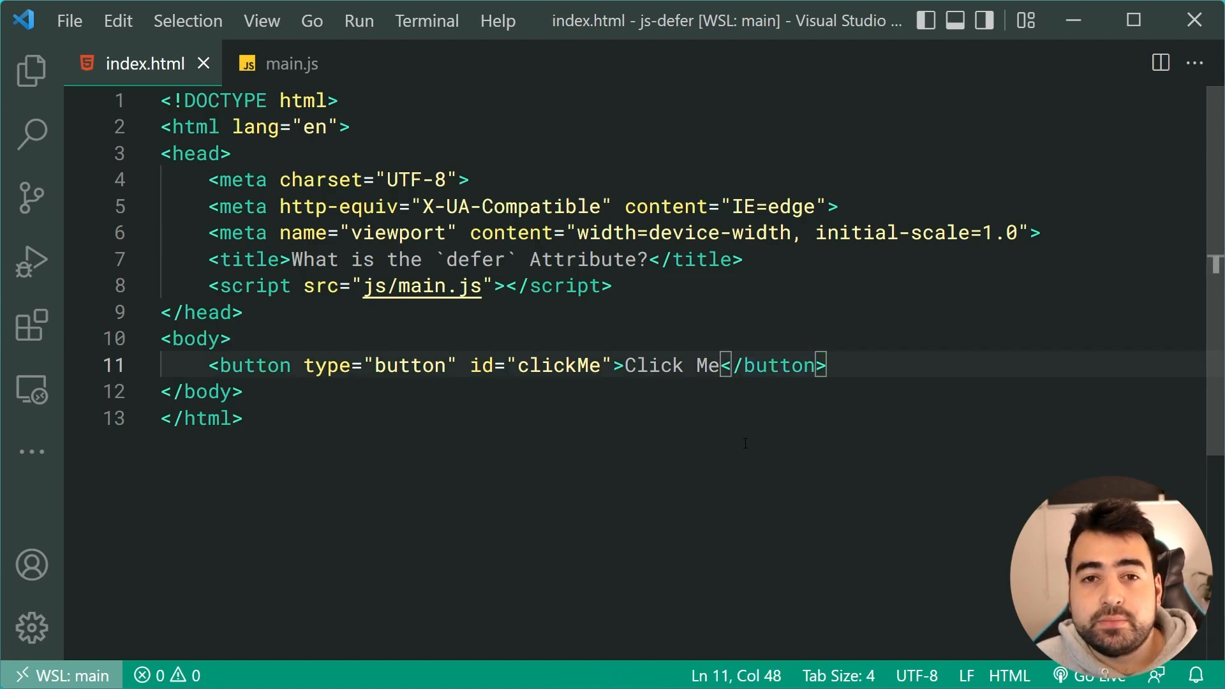
pyautogui.moveTo(546, 396)
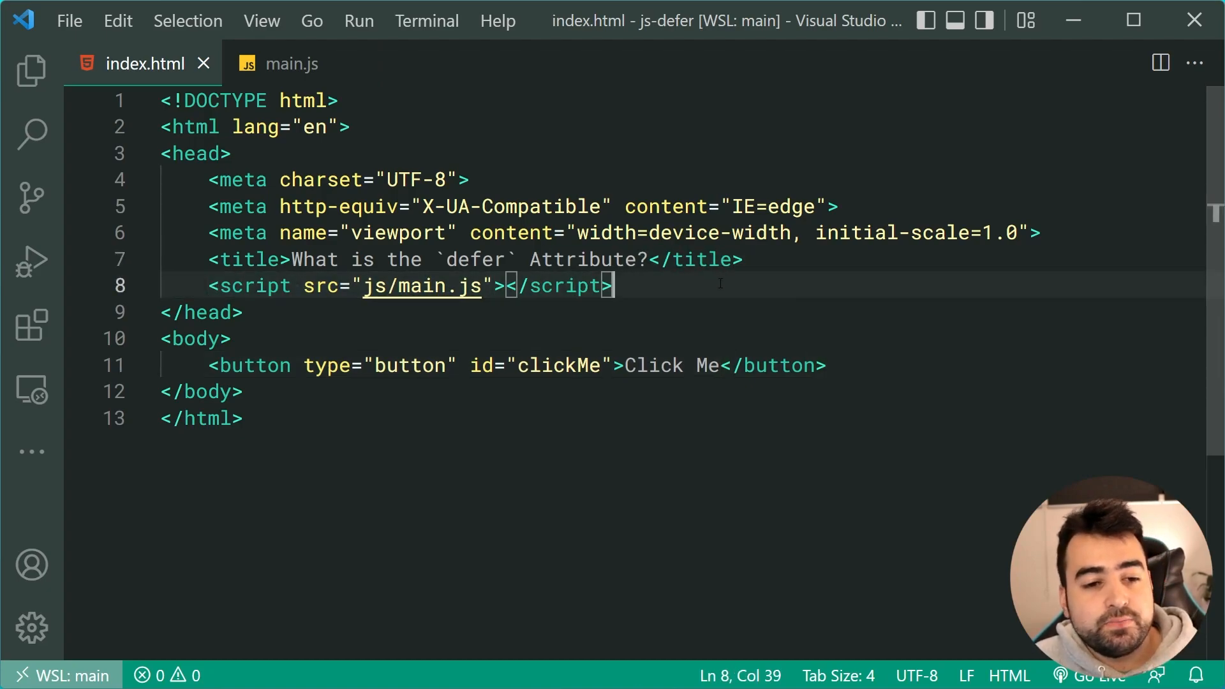
pyautogui.moveTo(673, 409)
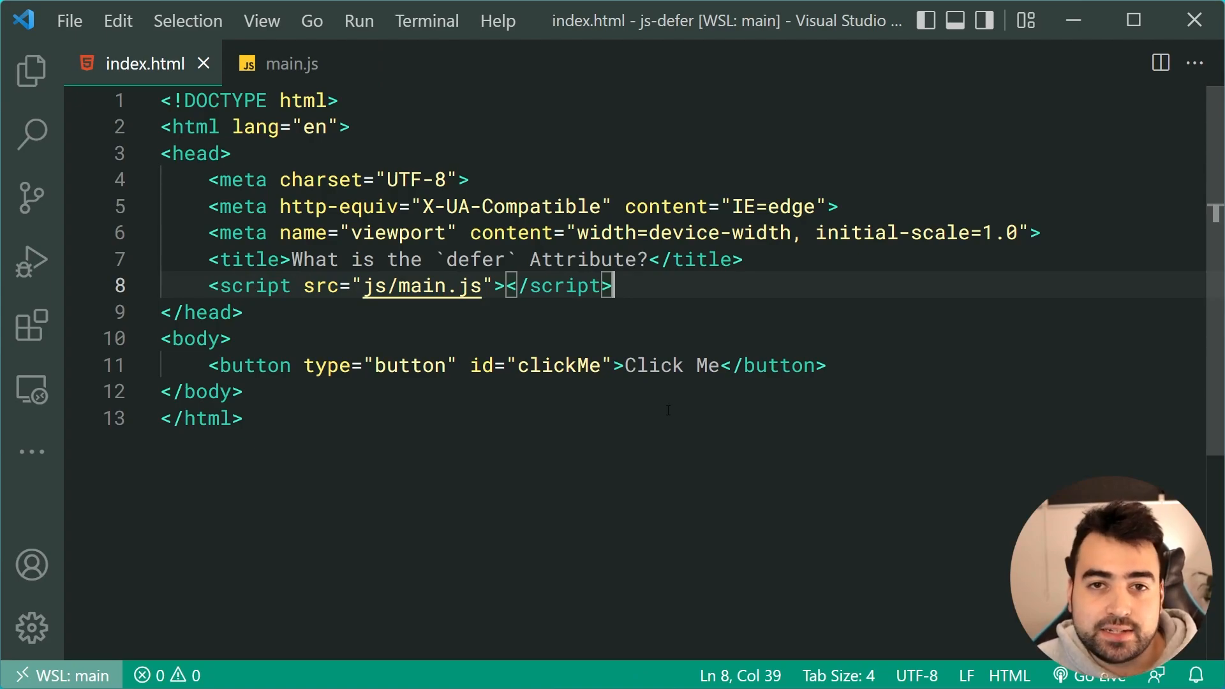
pyautogui.moveTo(673, 533)
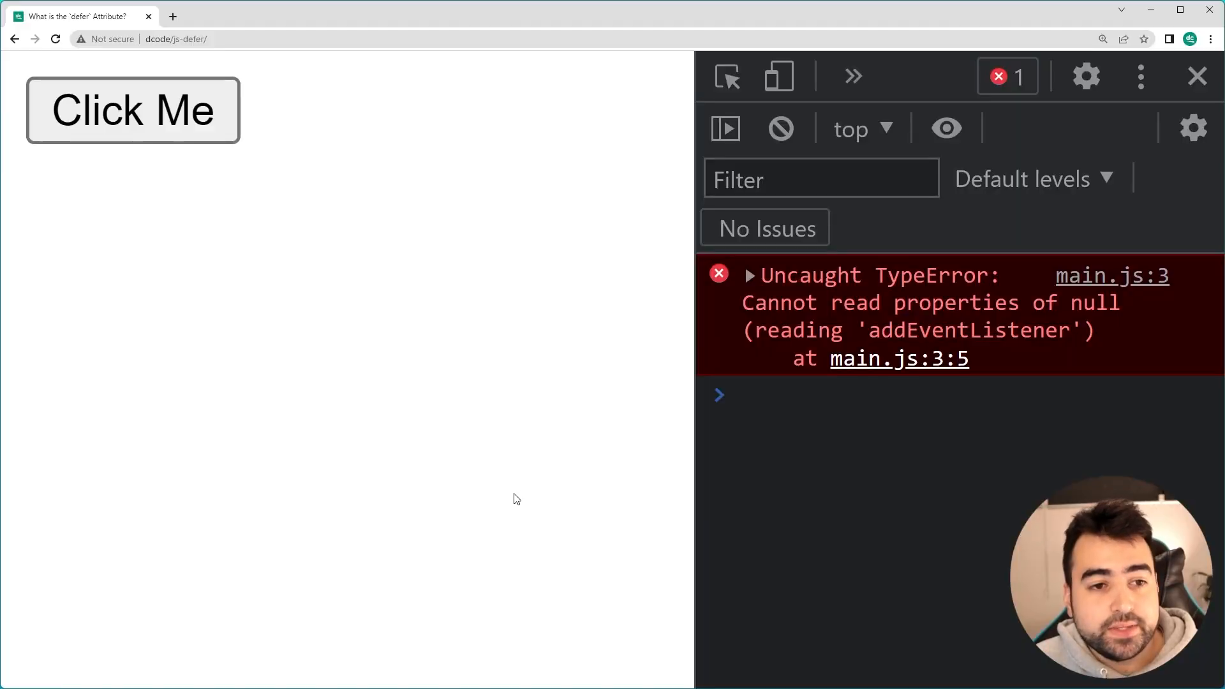
pyautogui.moveTo(482, 349)
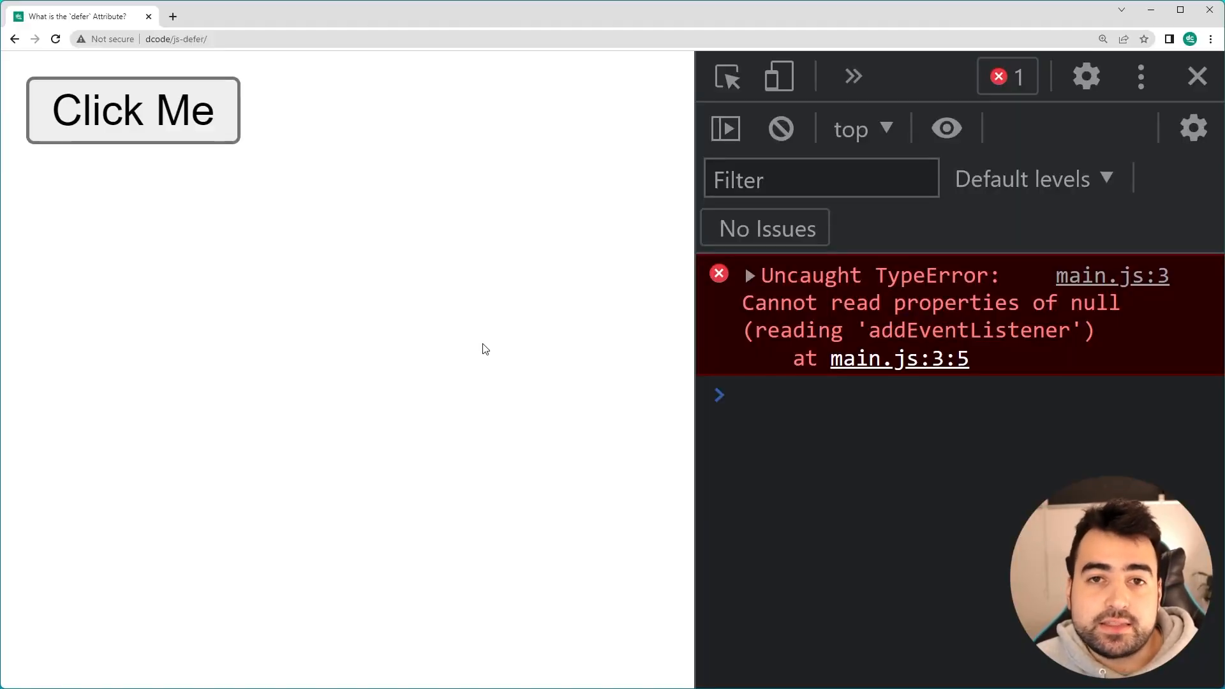
pyautogui.moveTo(336, 203)
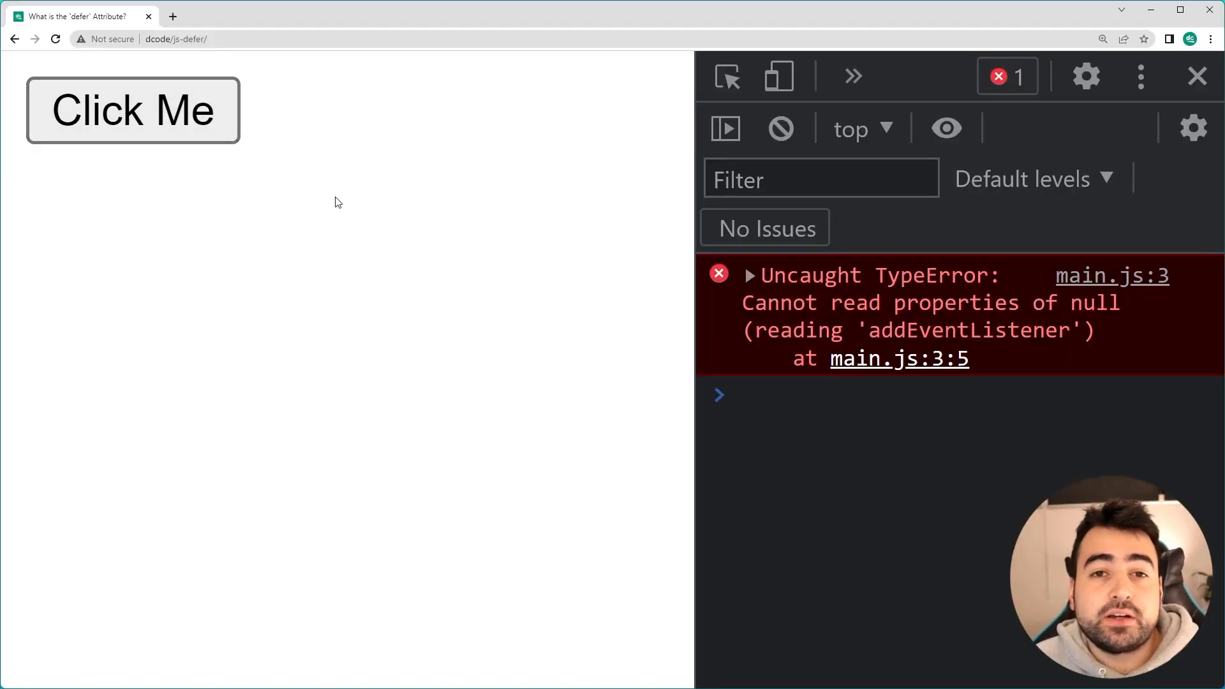
pyautogui.moveTo(495, 249)
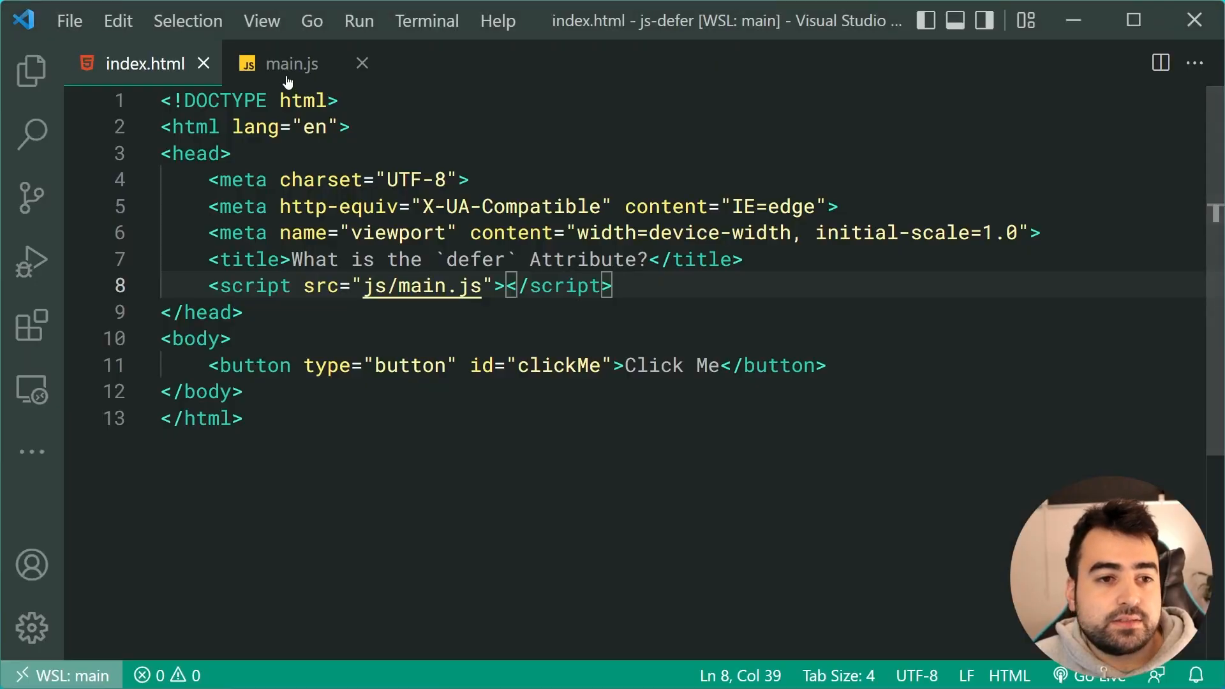
# Step: Review main.js and index.html to see where the script tag should load
pyautogui.click(291, 64)
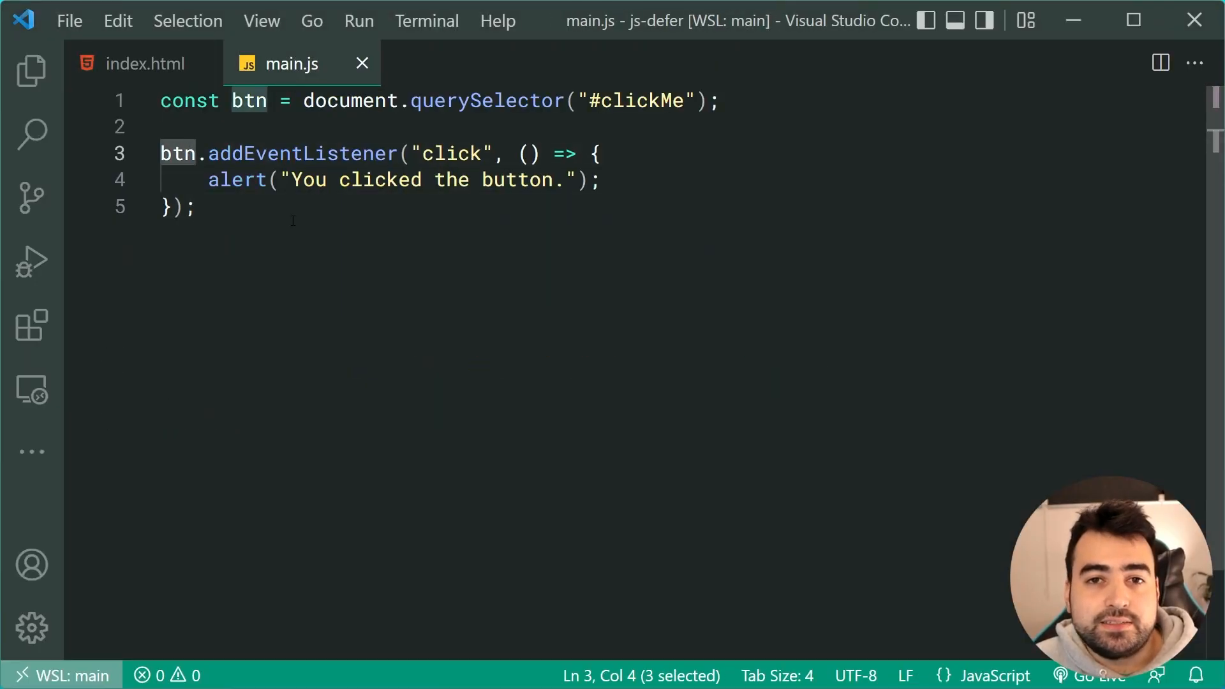
pyautogui.write('nu')
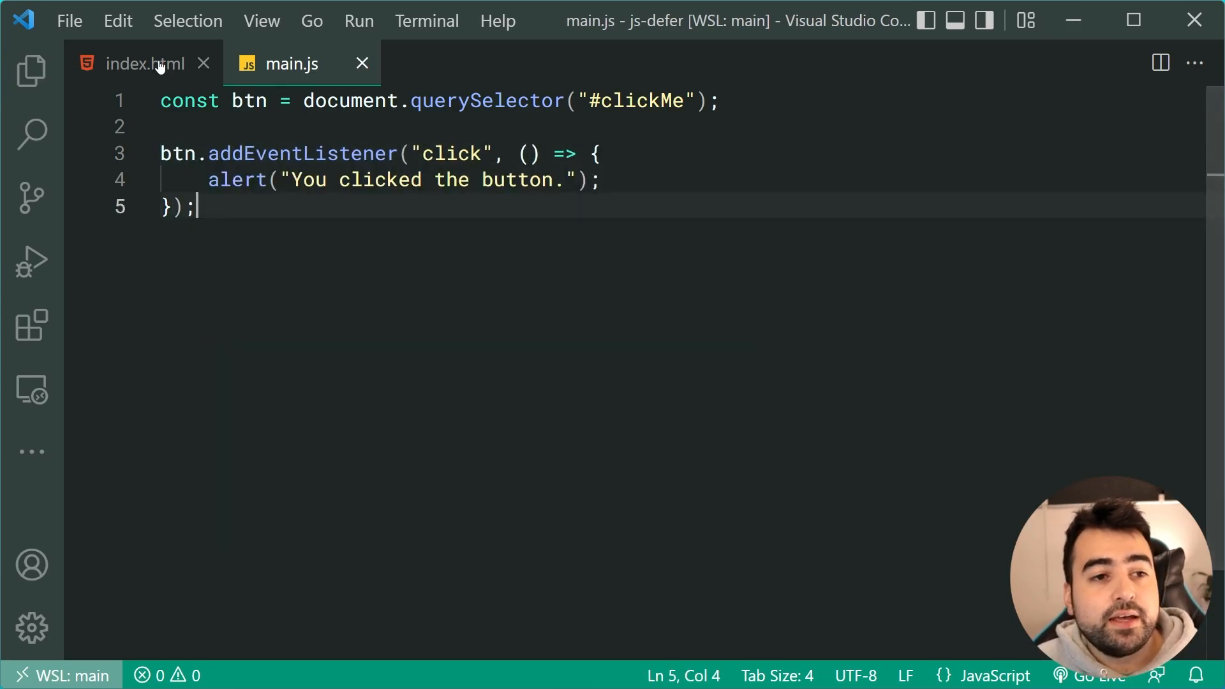
pyautogui.click(144, 63)
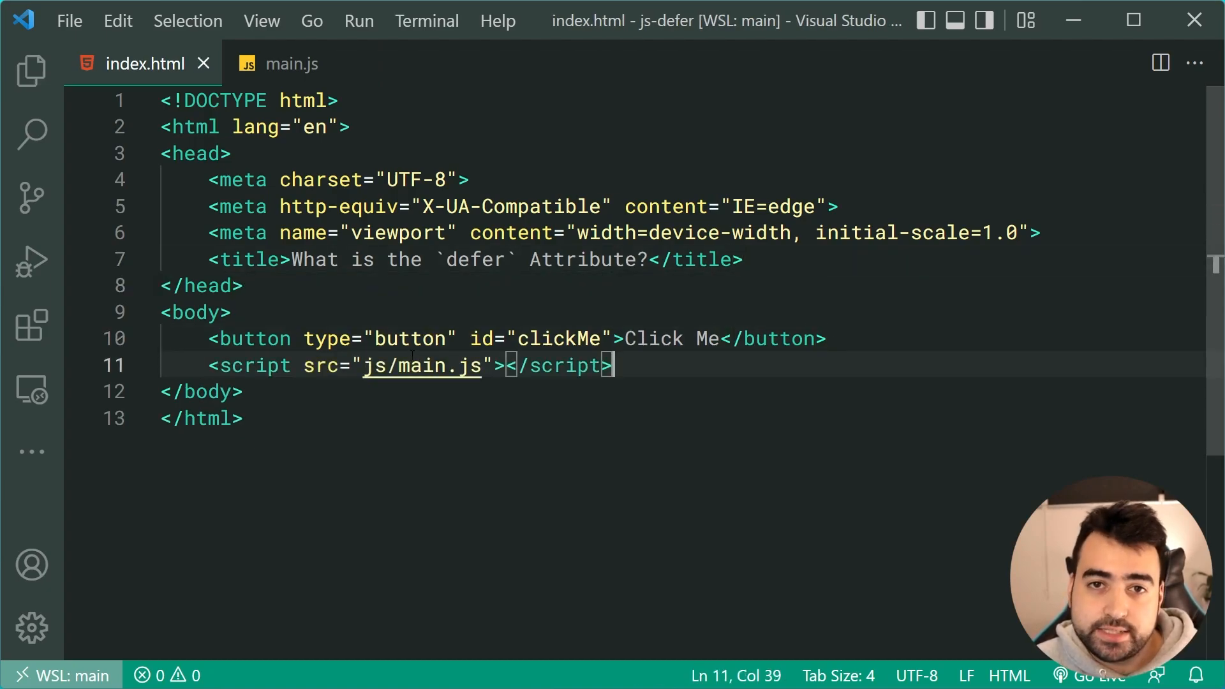
pyautogui.moveTo(574, 436)
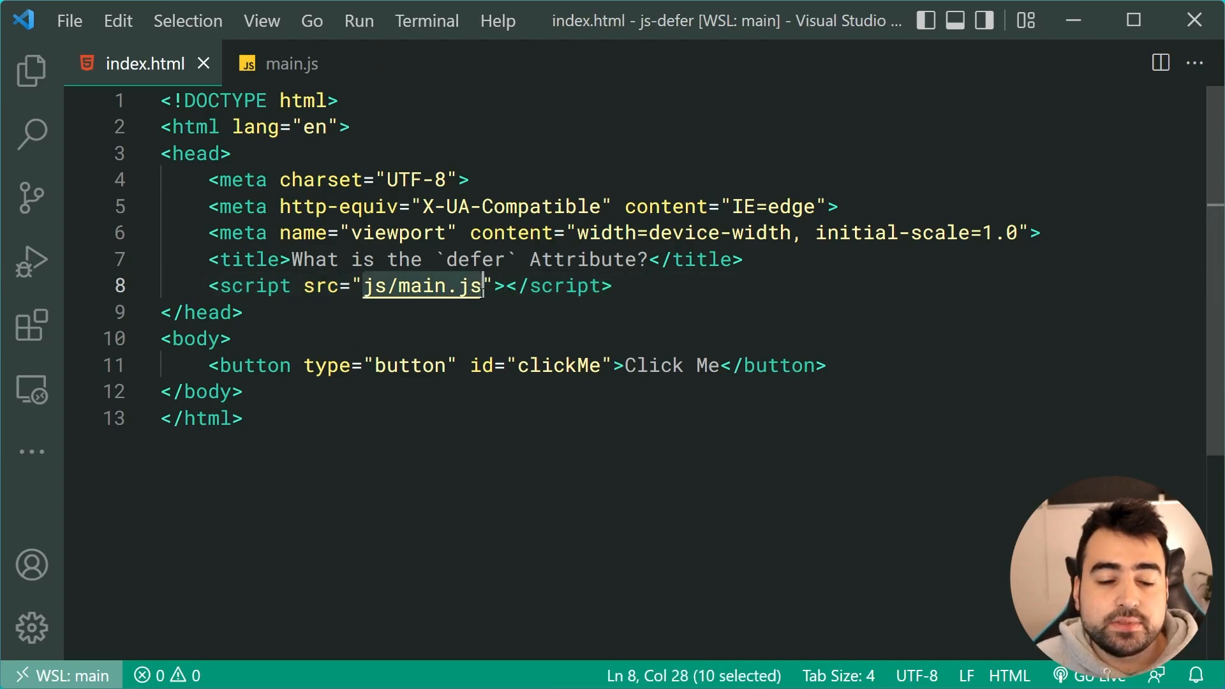
pyautogui.click(289, 64)
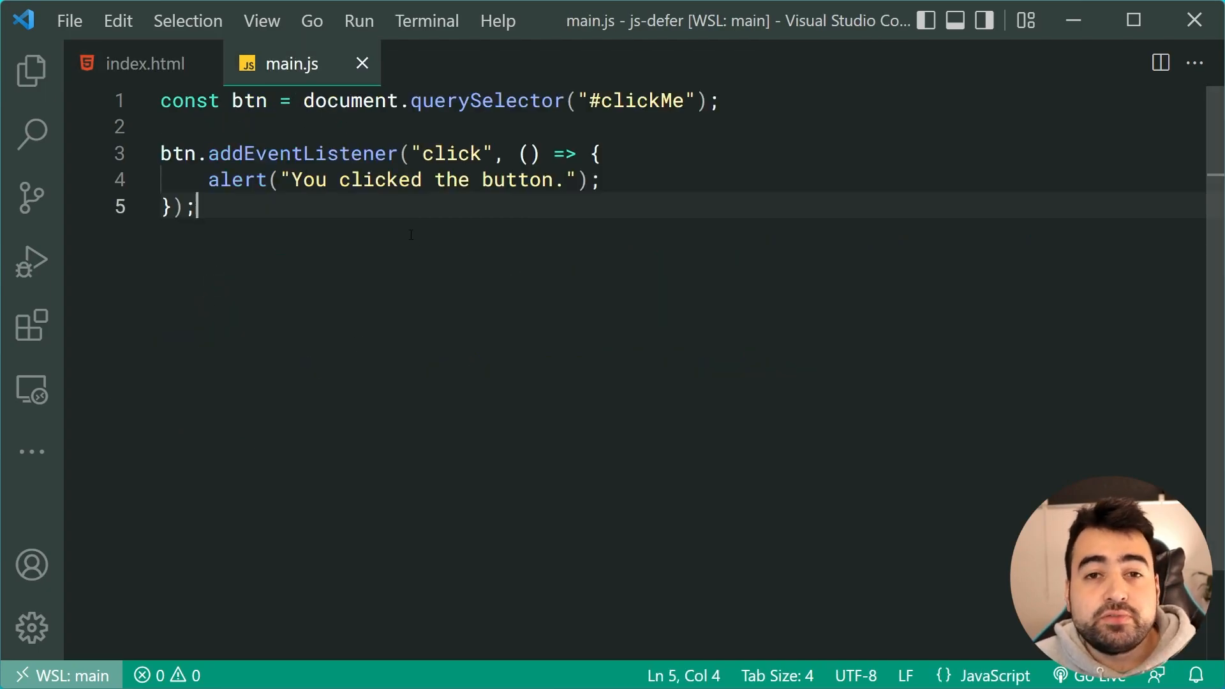
pyautogui.click(144, 63)
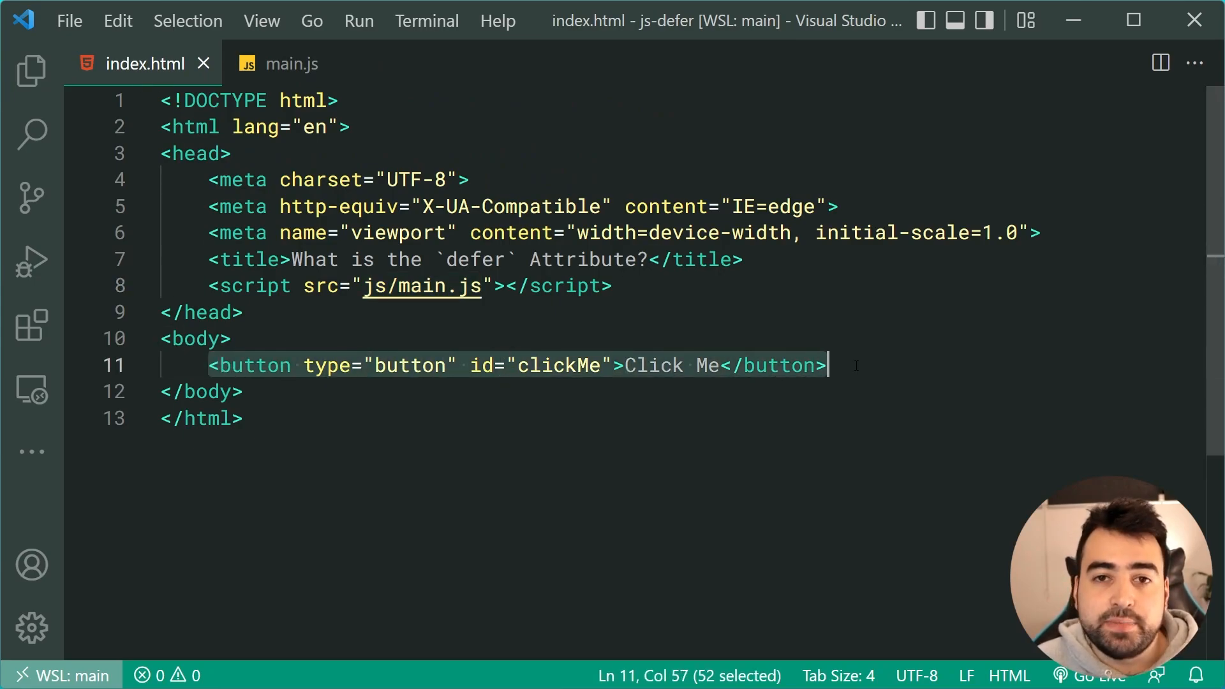
# Step: Relocate the js/main.js script tag to just below the Click Me button line
pyautogui.click(243, 418)
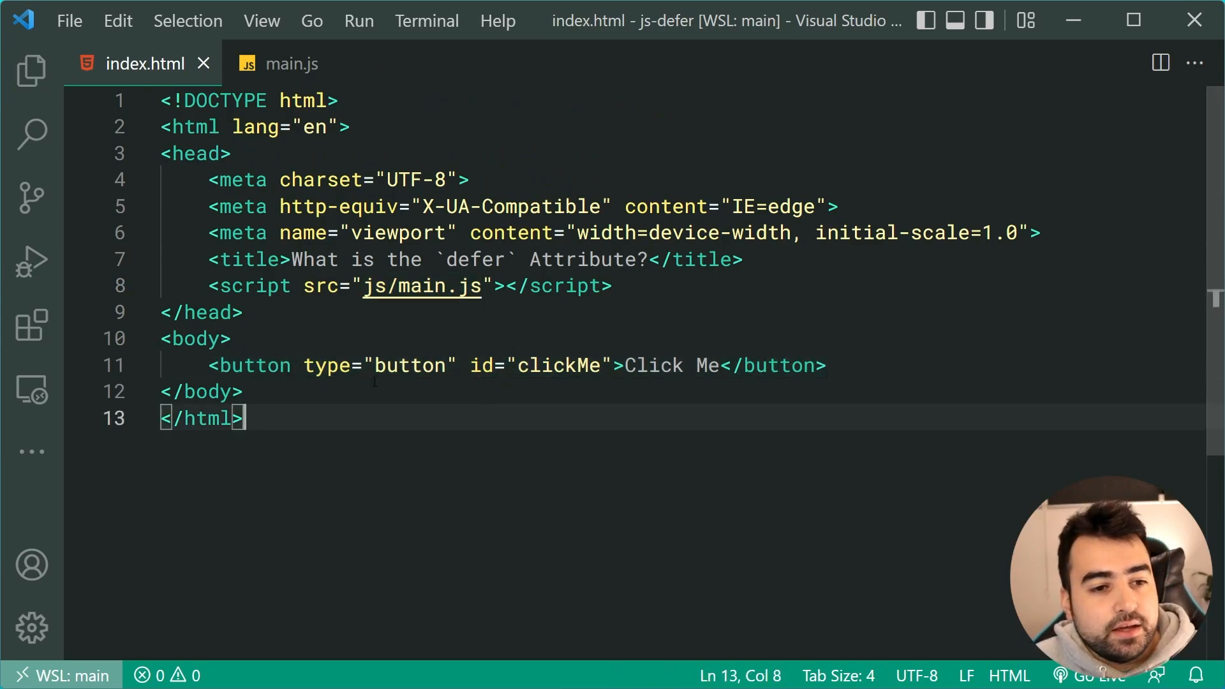
pyautogui.click(210, 364)
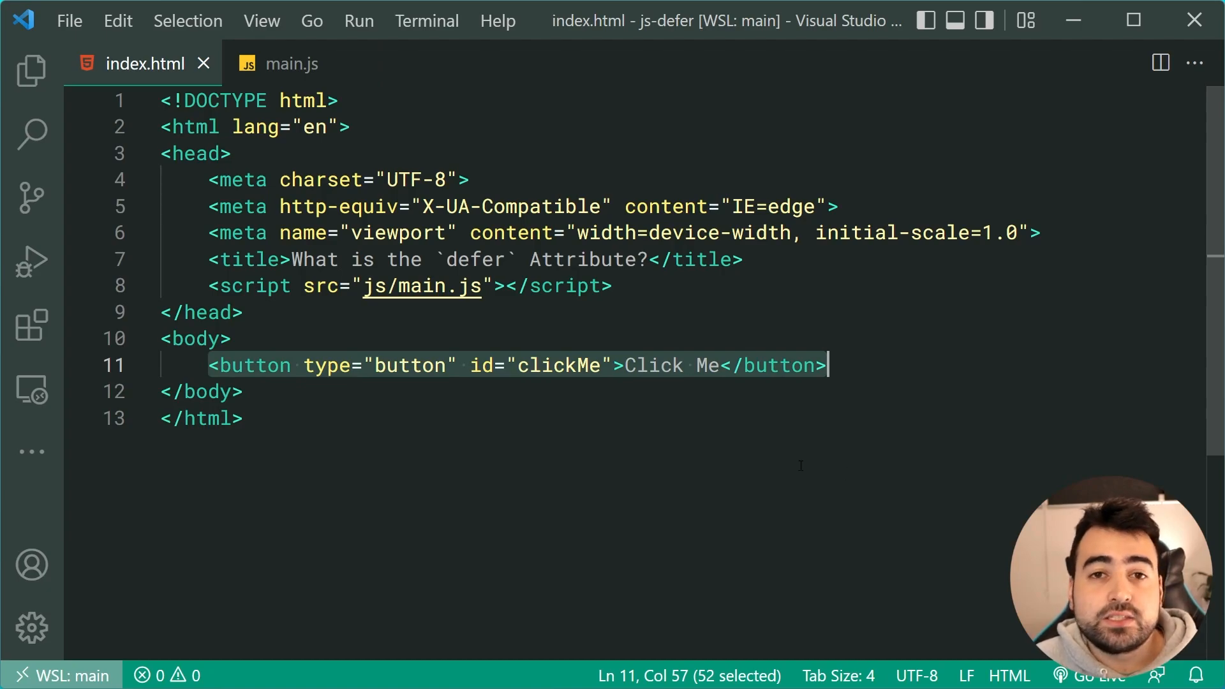
pyautogui.moveTo(702, 391)
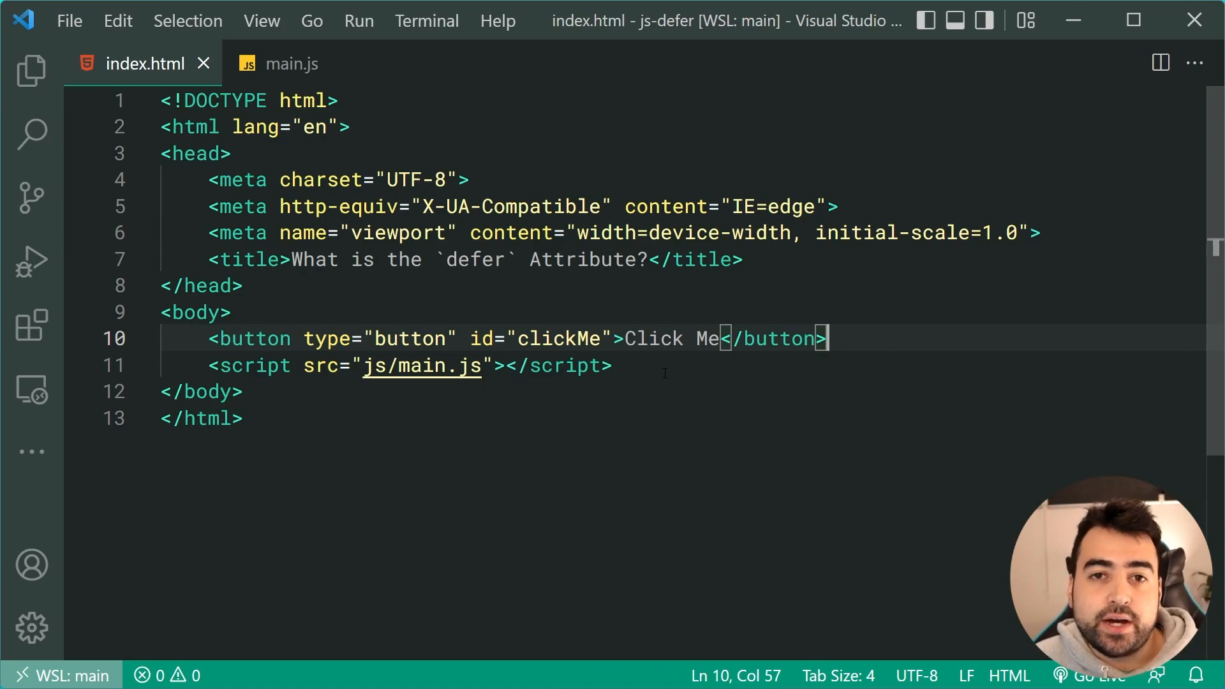
pyautogui.click(290, 64)
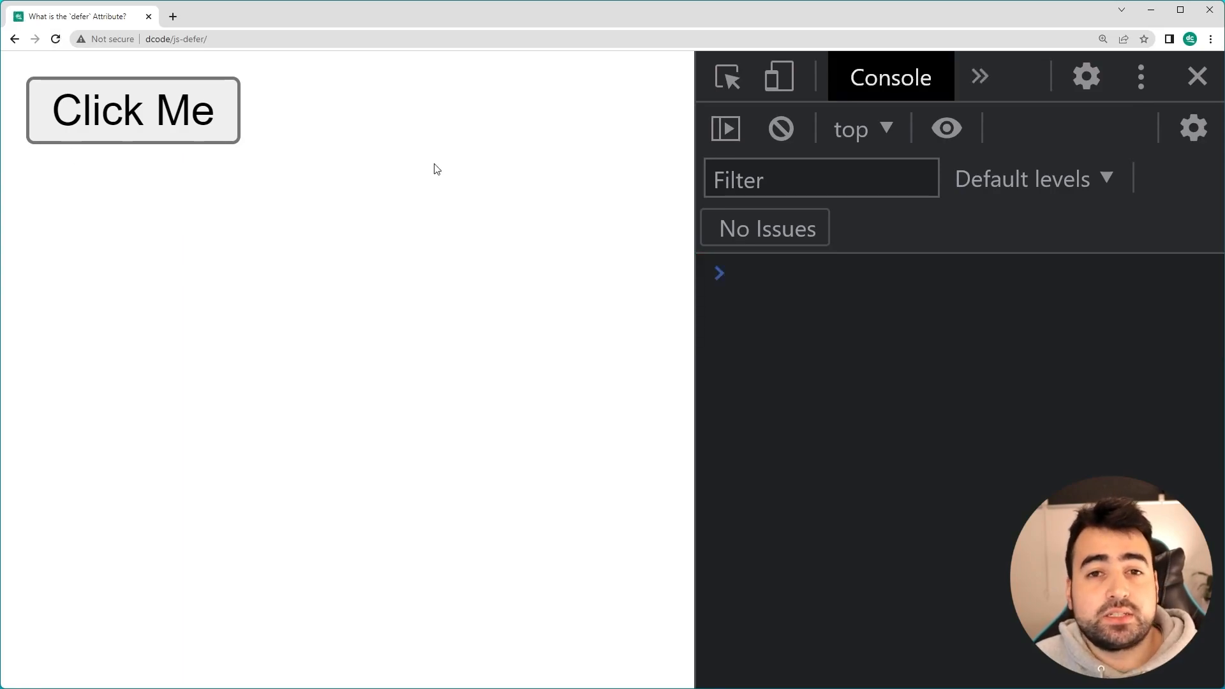
pyautogui.click(132, 110)
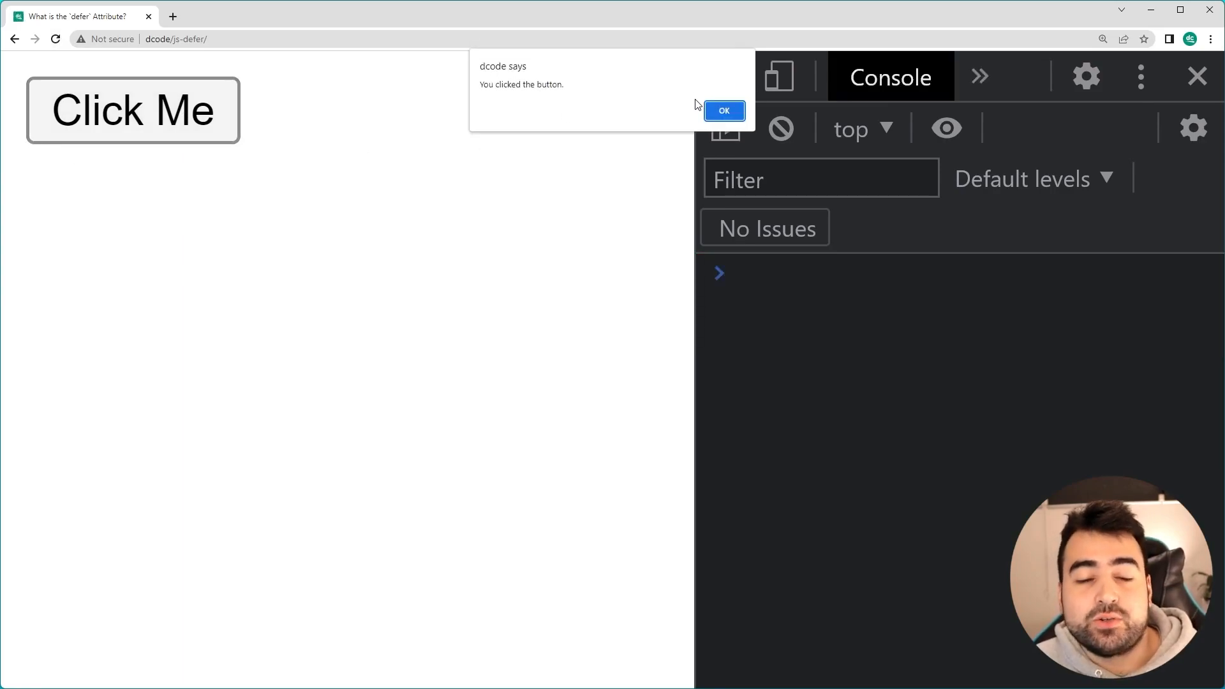
pyautogui.click(722, 110)
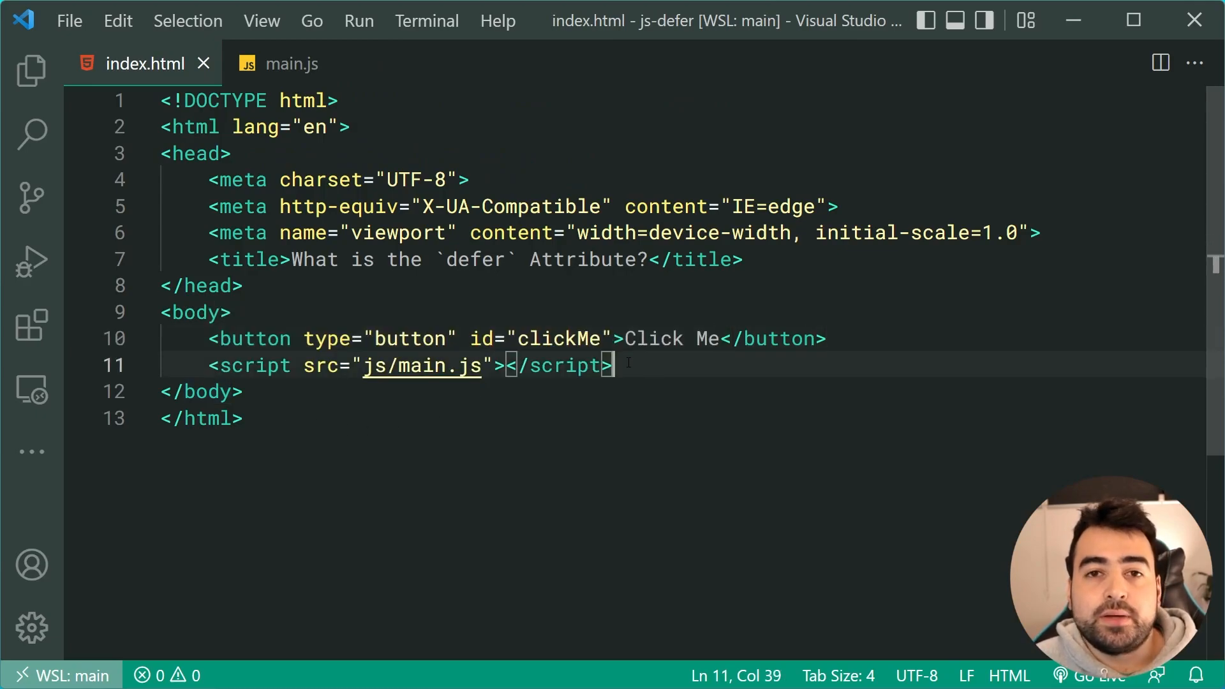
pyautogui.moveTo(714, 404)
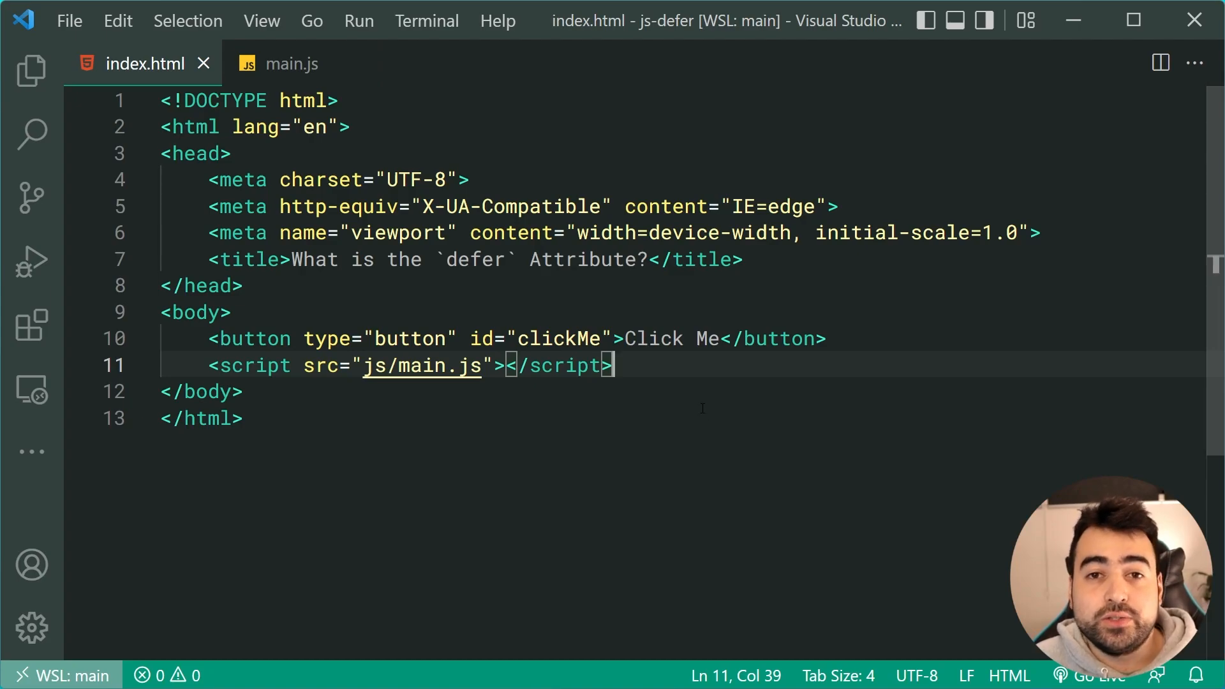
pyautogui.moveTo(670, 381)
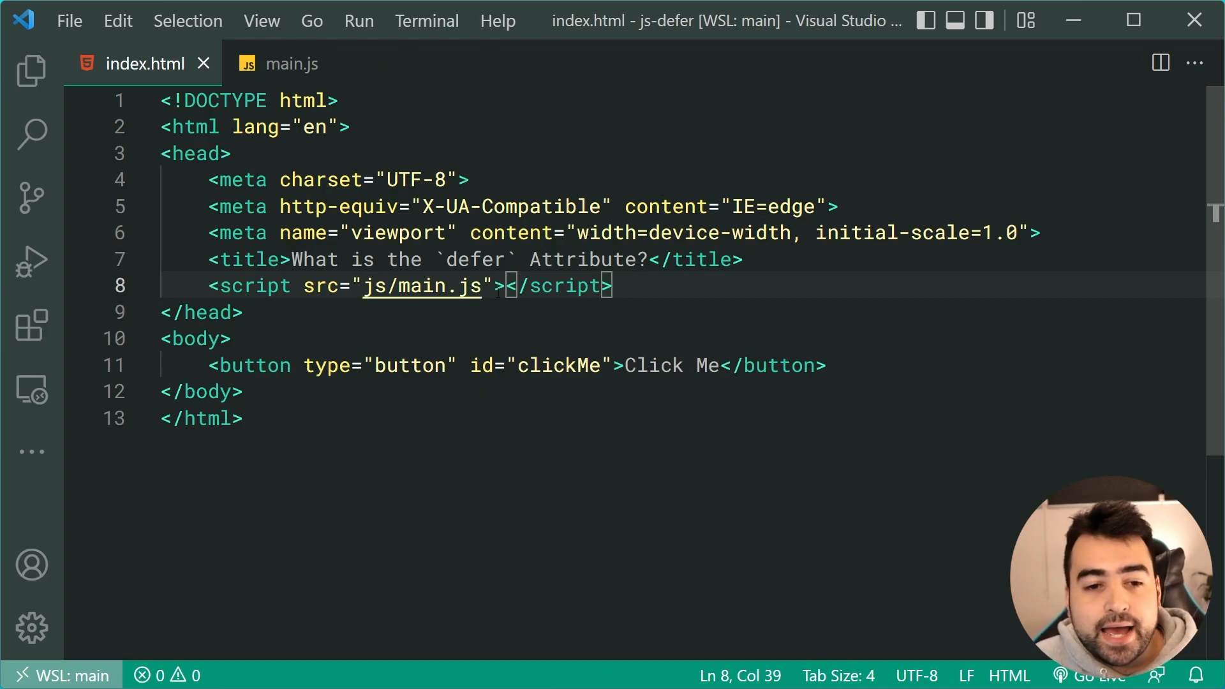
# Step: Add the defer attribute after src="js/main.js" in the head script tag
pyautogui.click(500, 285)
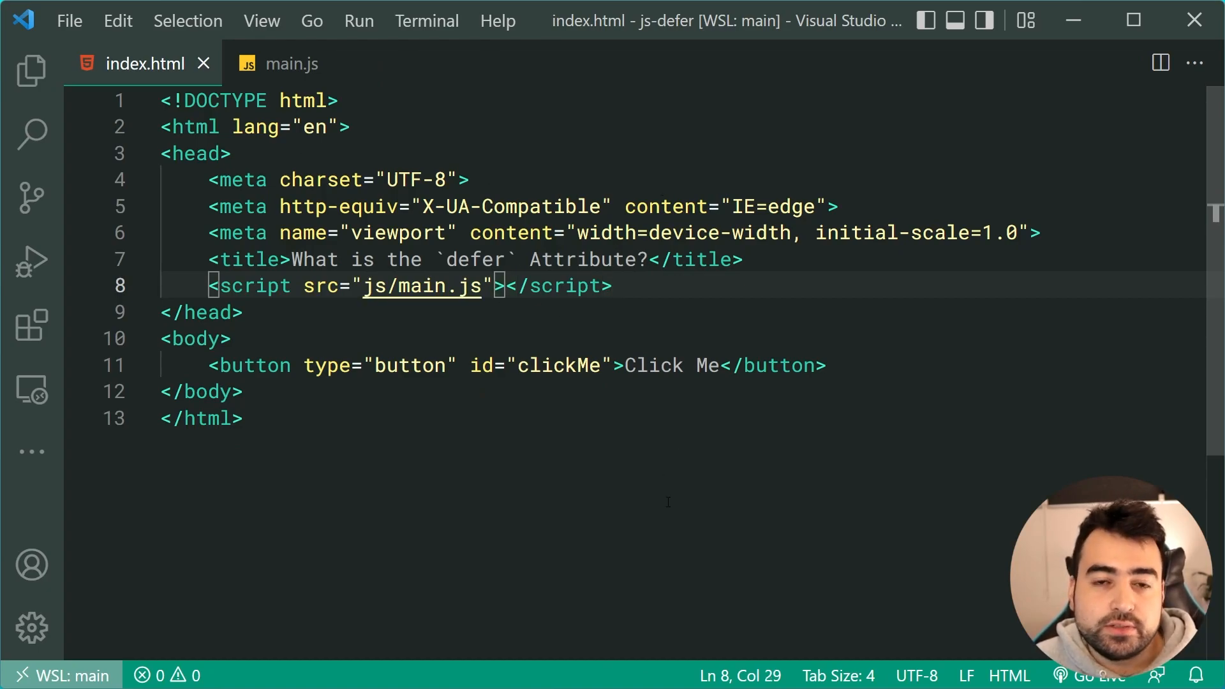
pyautogui.write('defer')
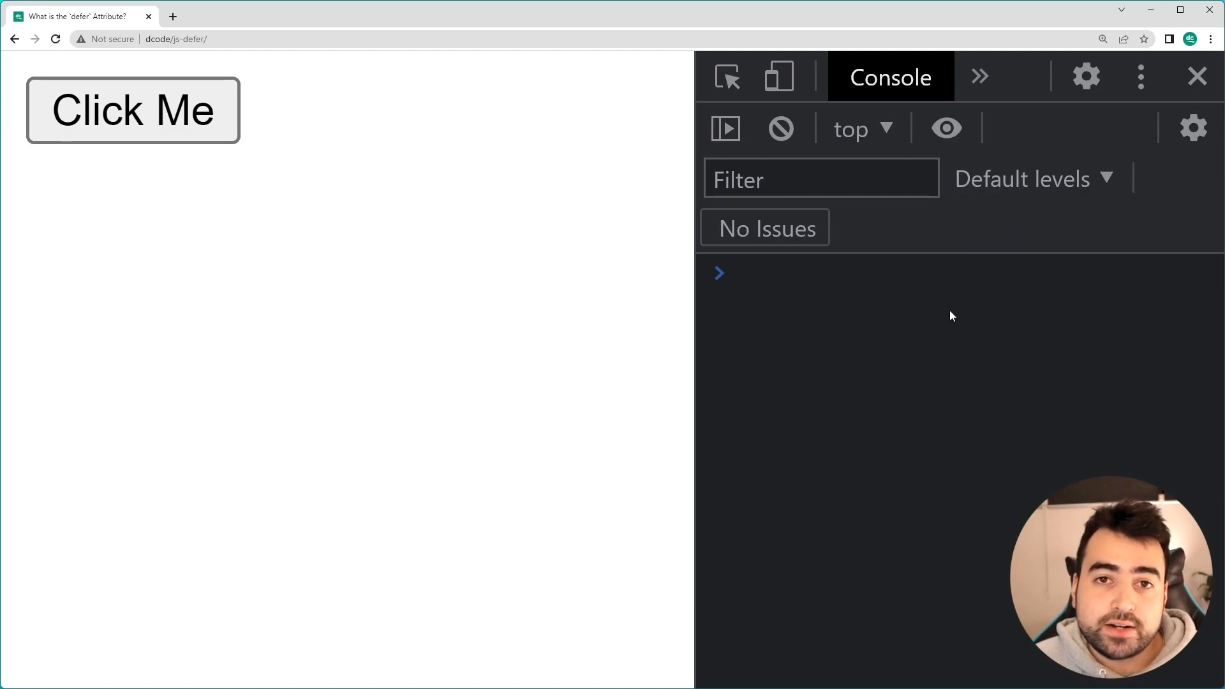
pyautogui.click(133, 110)
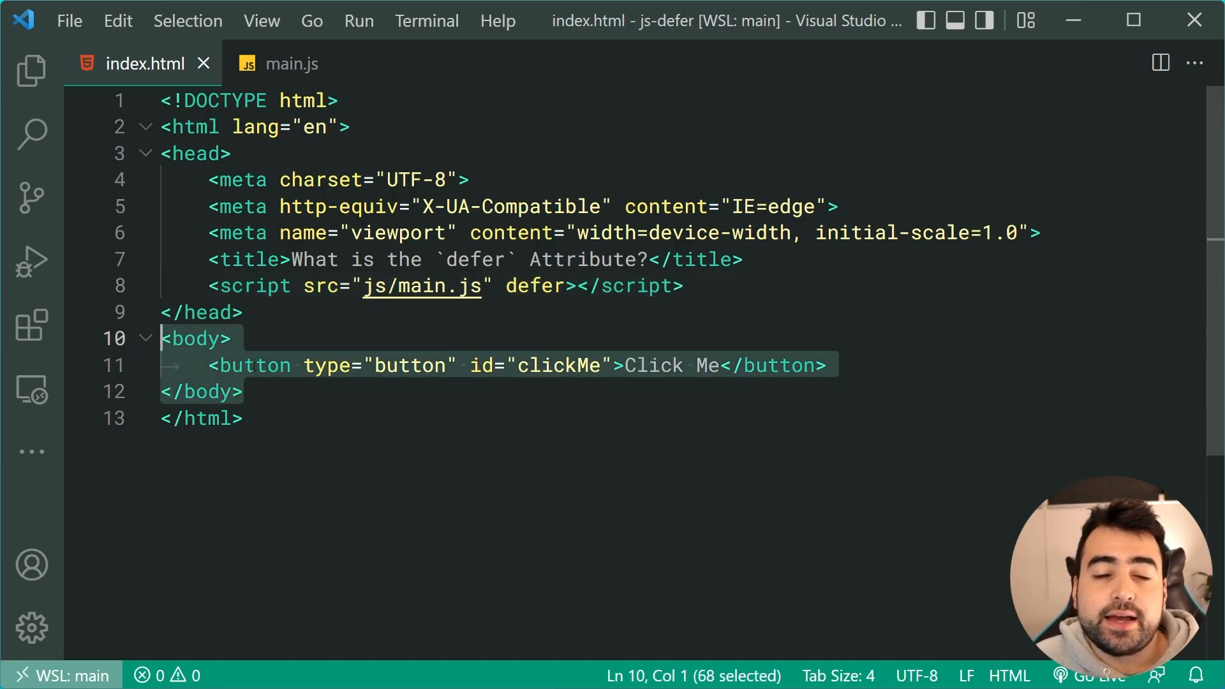
pyautogui.click(243, 391)
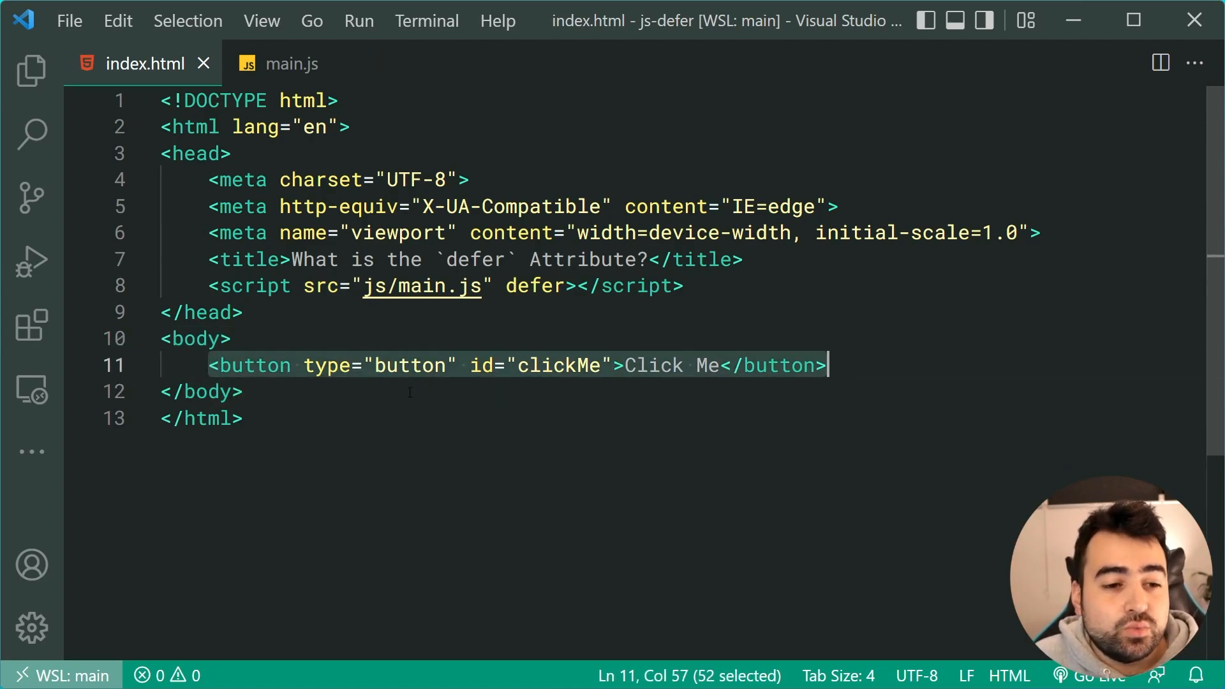
pyautogui.click(242, 392)
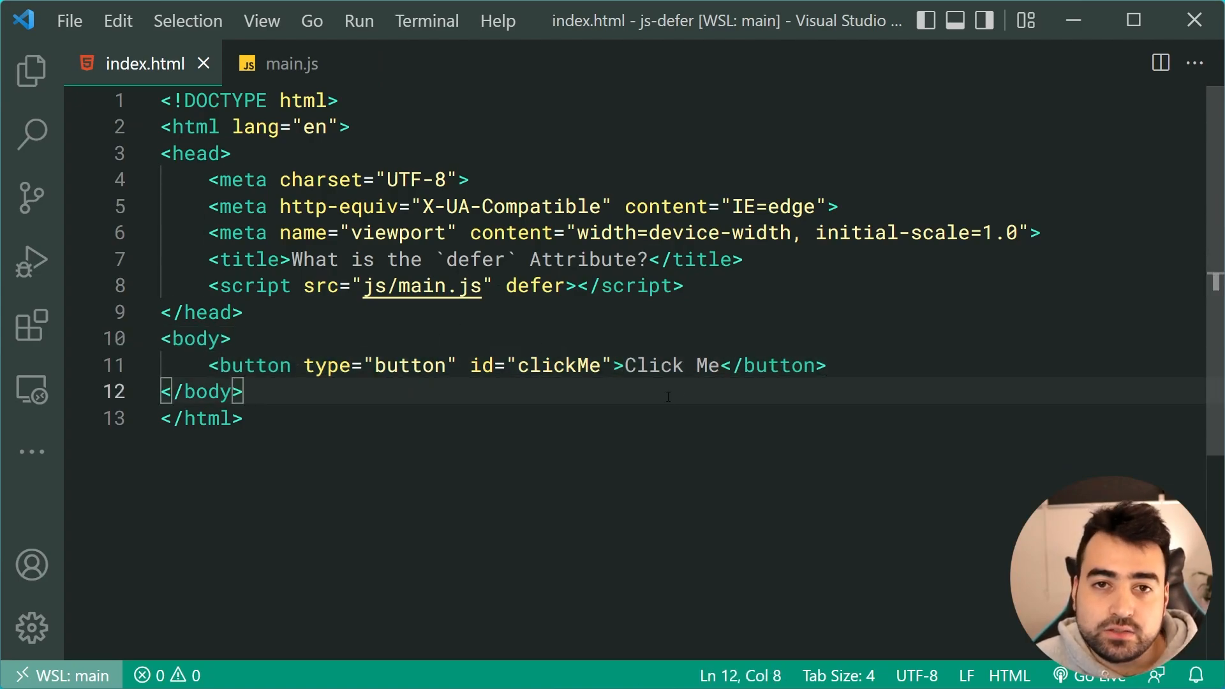
pyautogui.moveTo(757, 436)
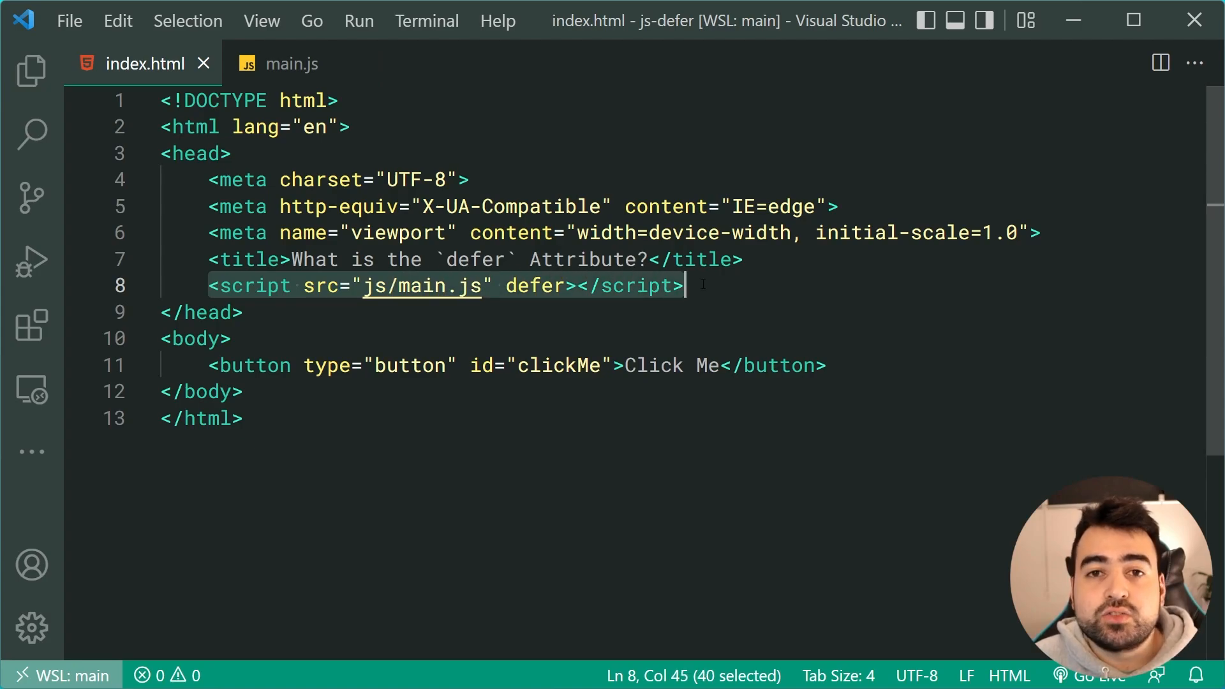
pyautogui.moveTo(711, 290)
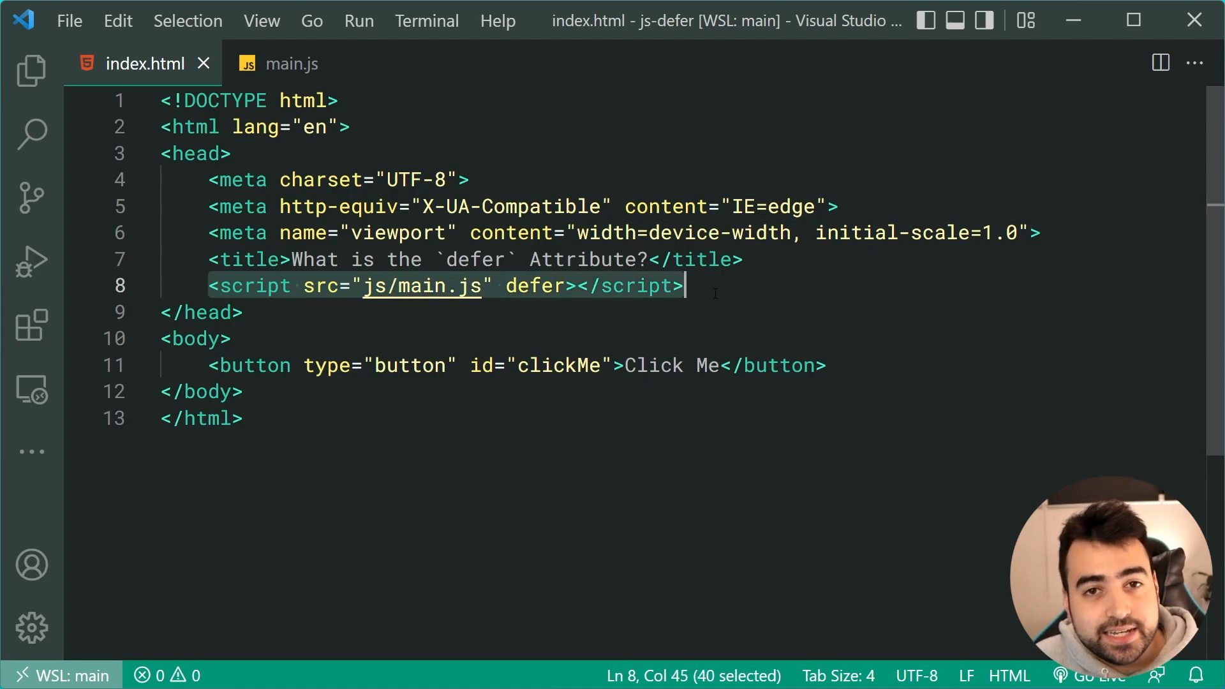
pyautogui.click(291, 64)
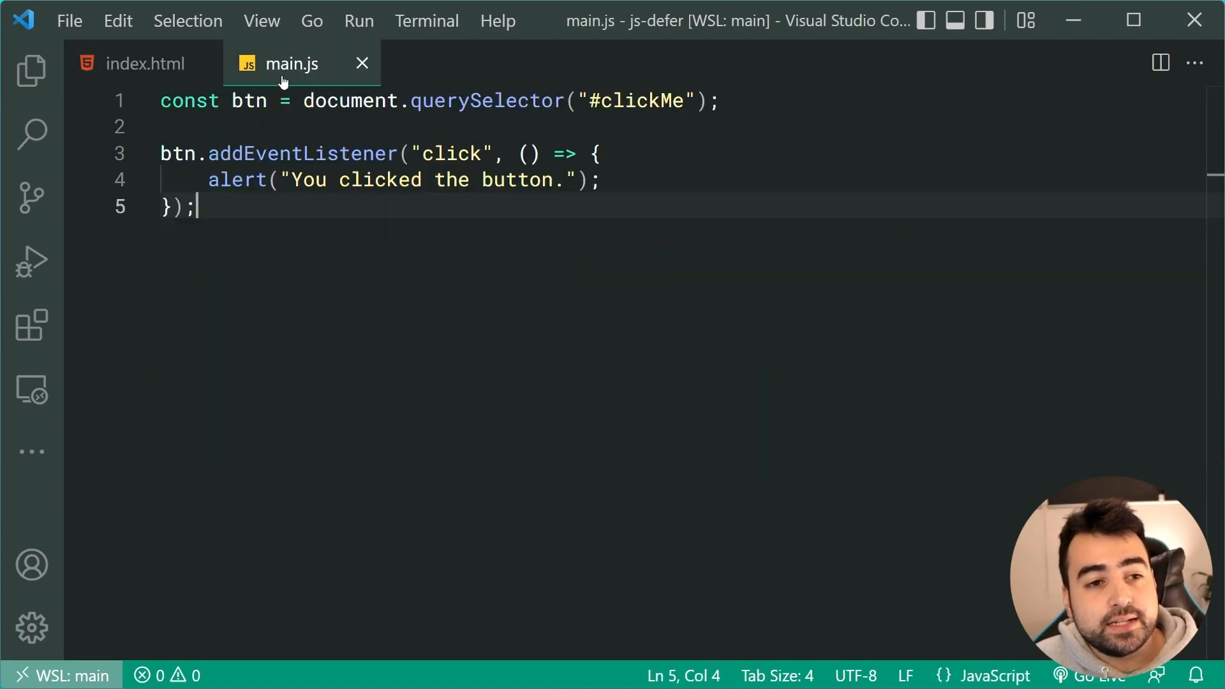
pyautogui.click(145, 64)
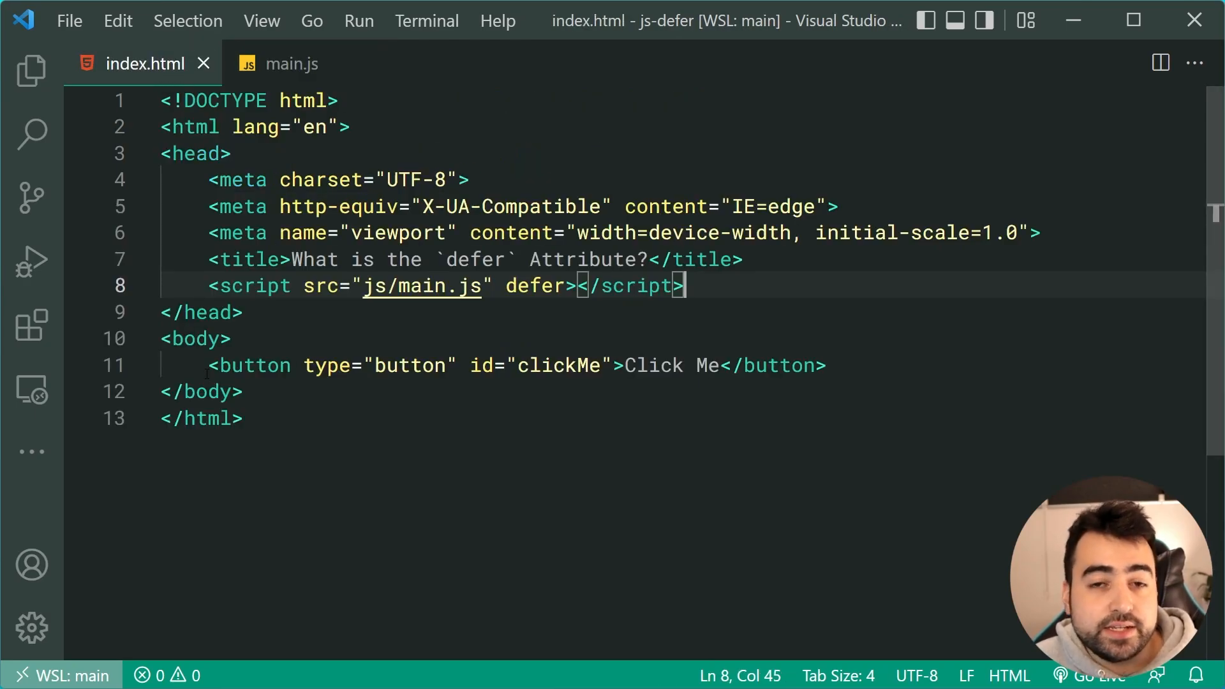
pyautogui.moveTo(427, 384)
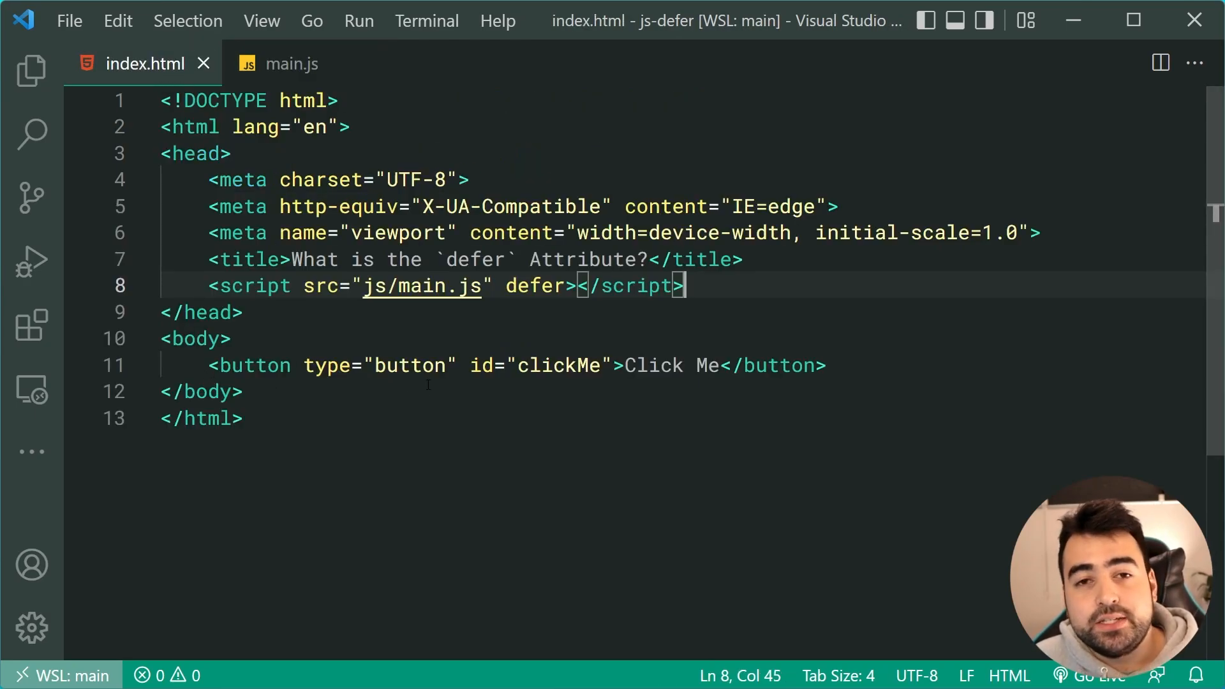
pyautogui.click(291, 64)
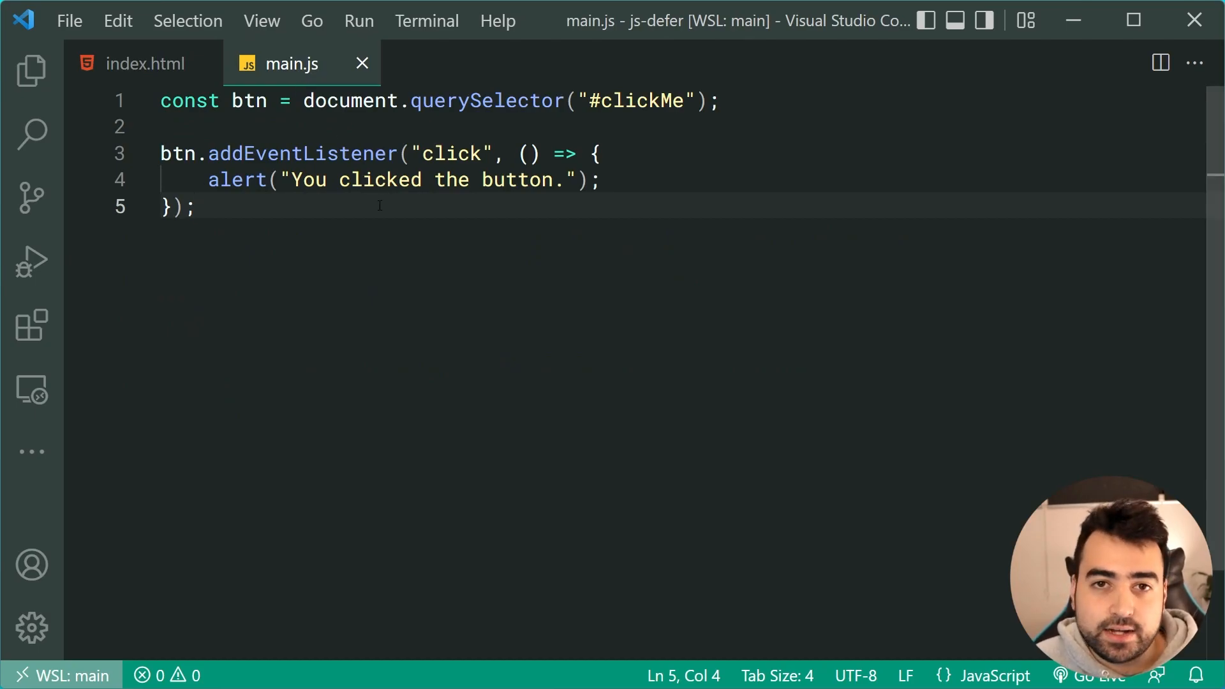
pyautogui.click(144, 63)
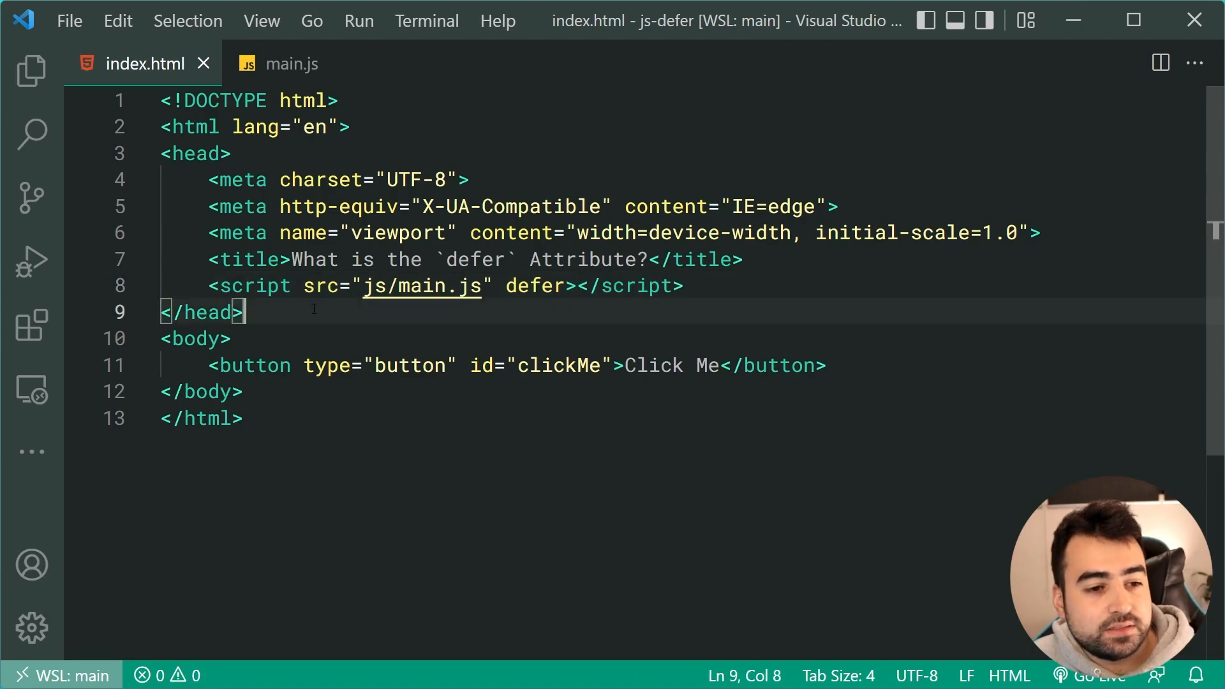
pyautogui.click(719, 366)
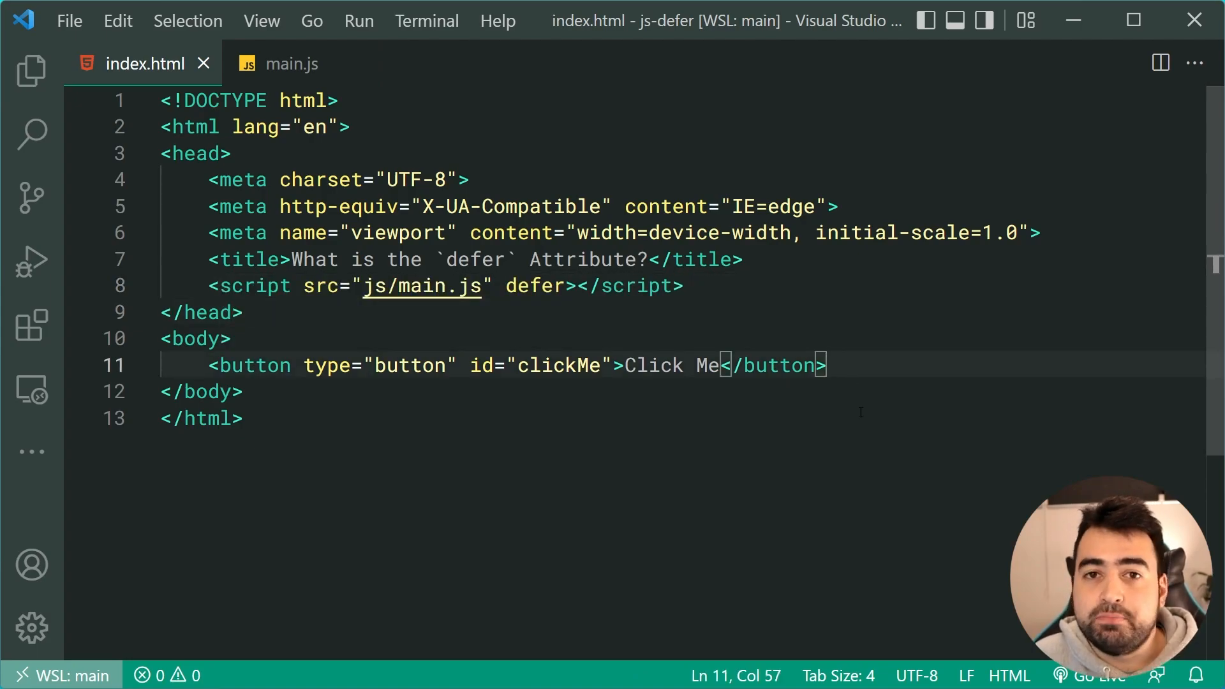
pyautogui.moveTo(923, 427)
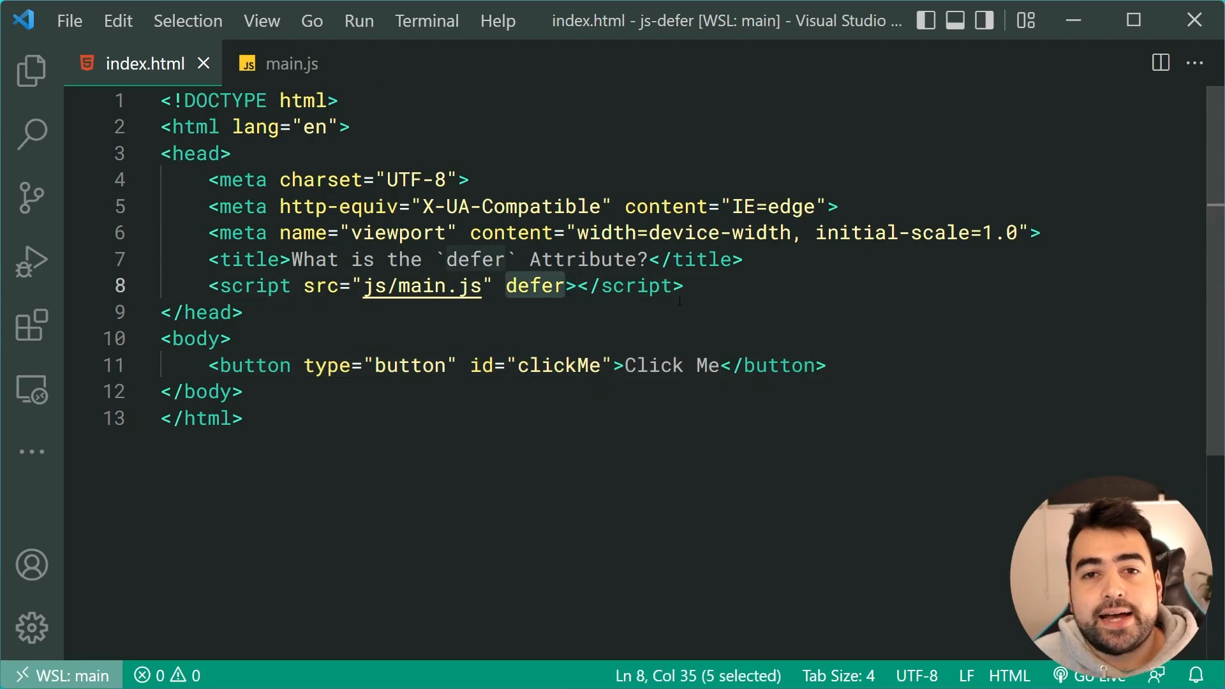
# Step: Strip src="js/main.js" from the deferred head script, leaving an empty inline block with a blank line
pyautogui.press('Delete')
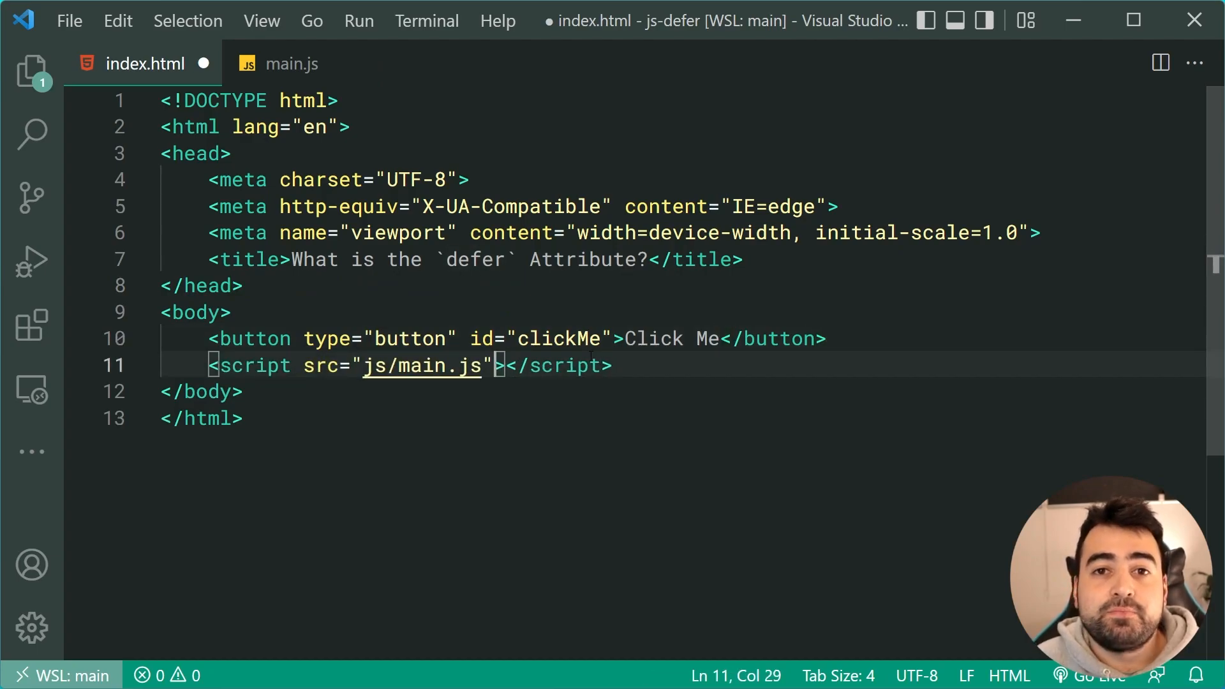
pyautogui.write('defer')
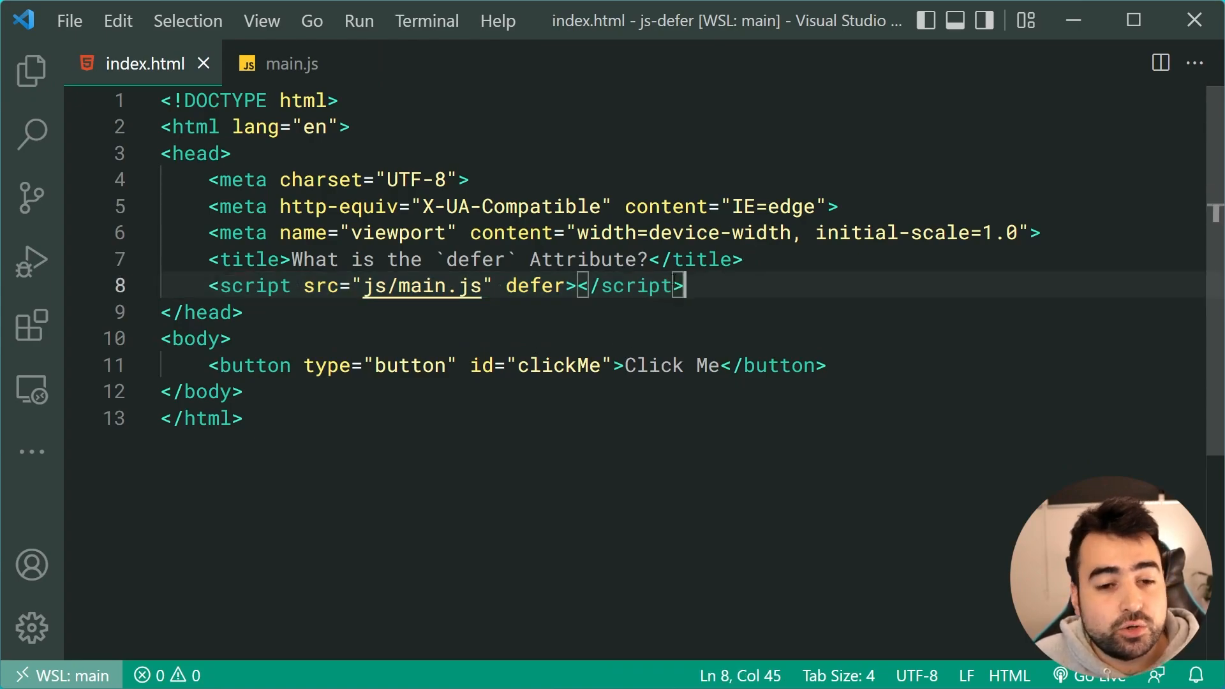
pyautogui.press('Delete')
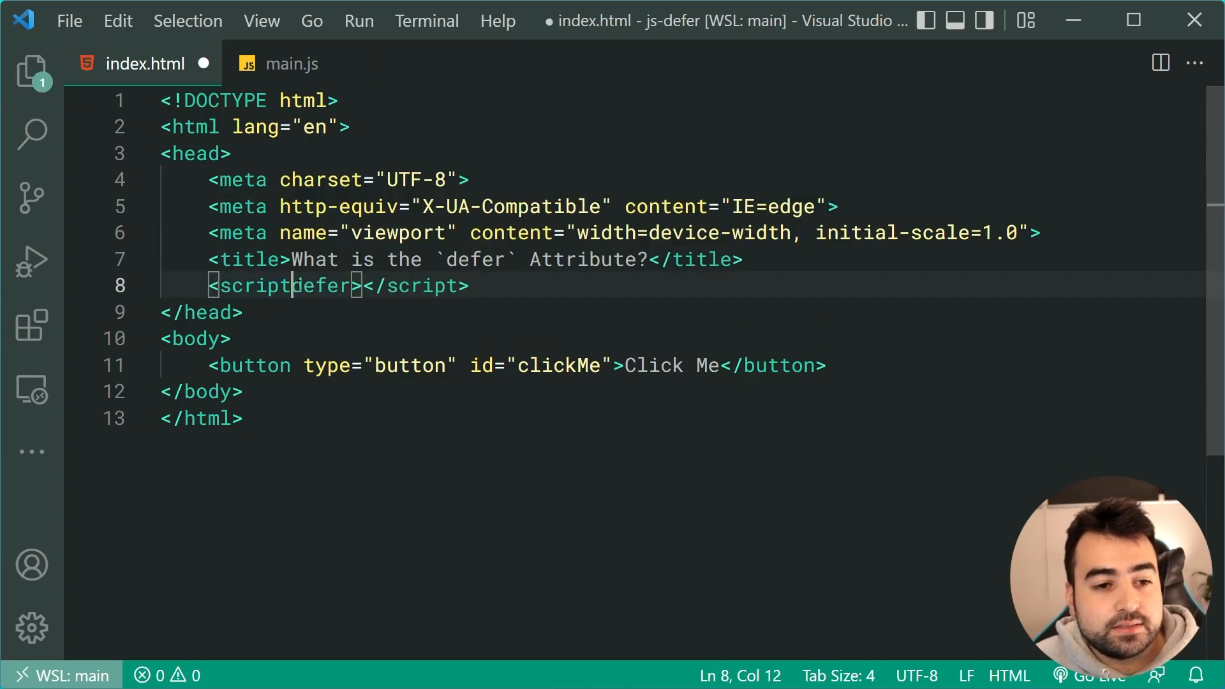
pyautogui.press('Enter')
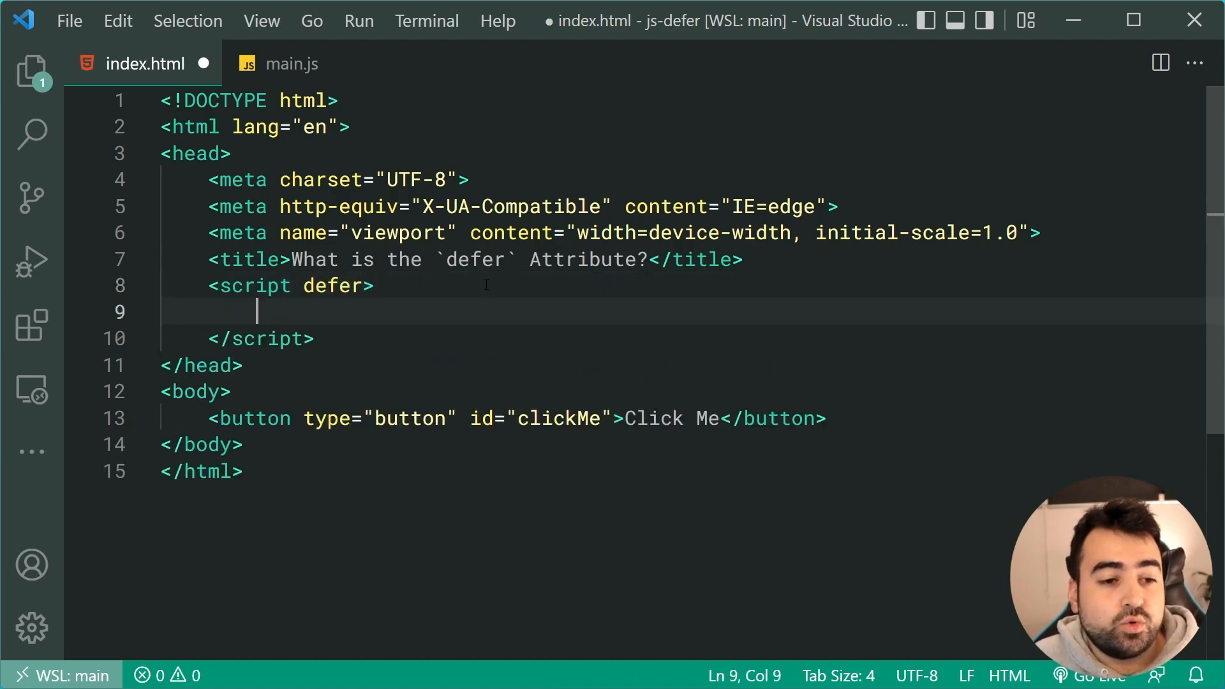